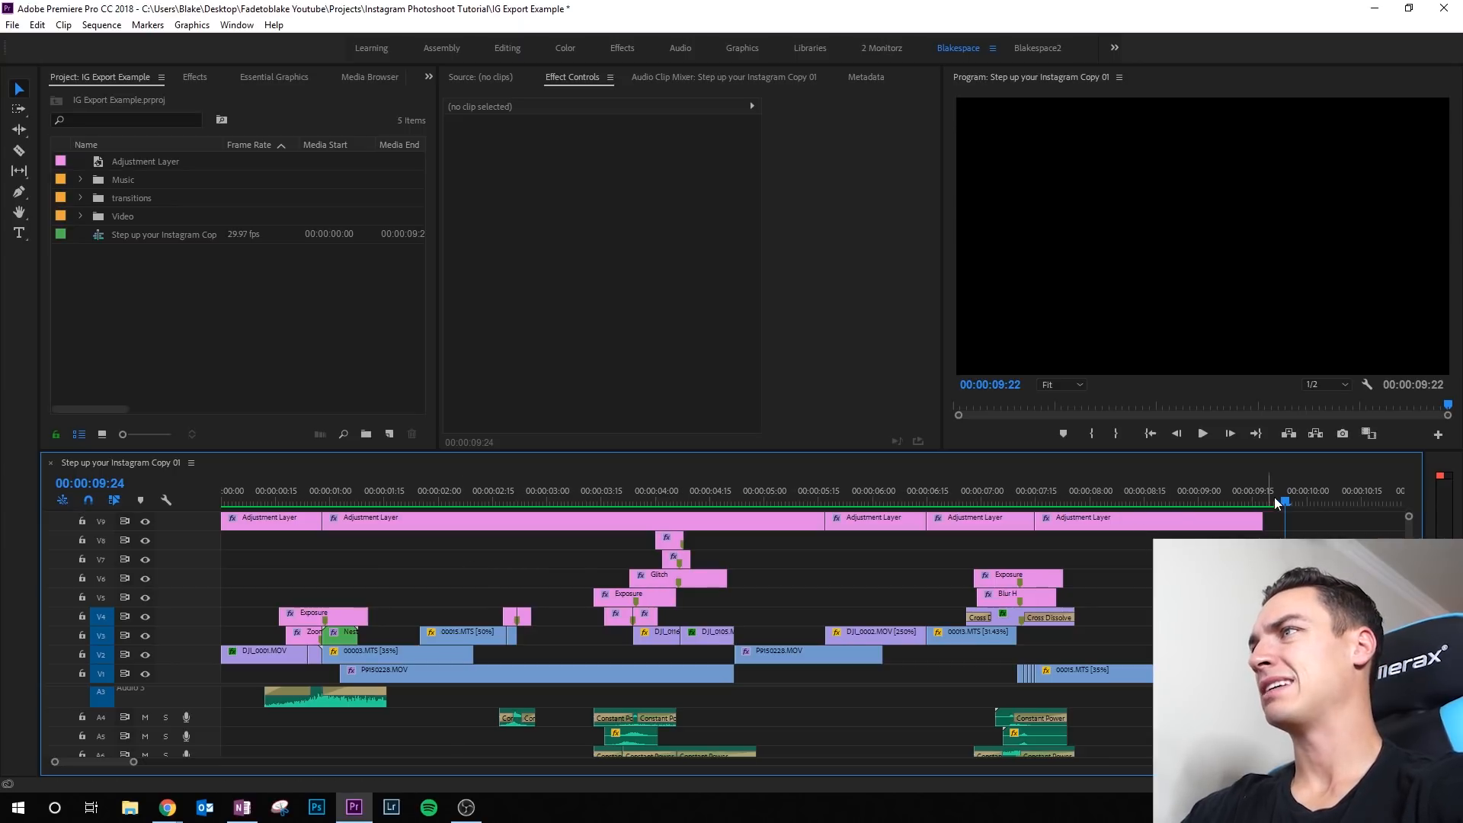
{"action": "mouse_move", "coordinate": [1312, 509]}
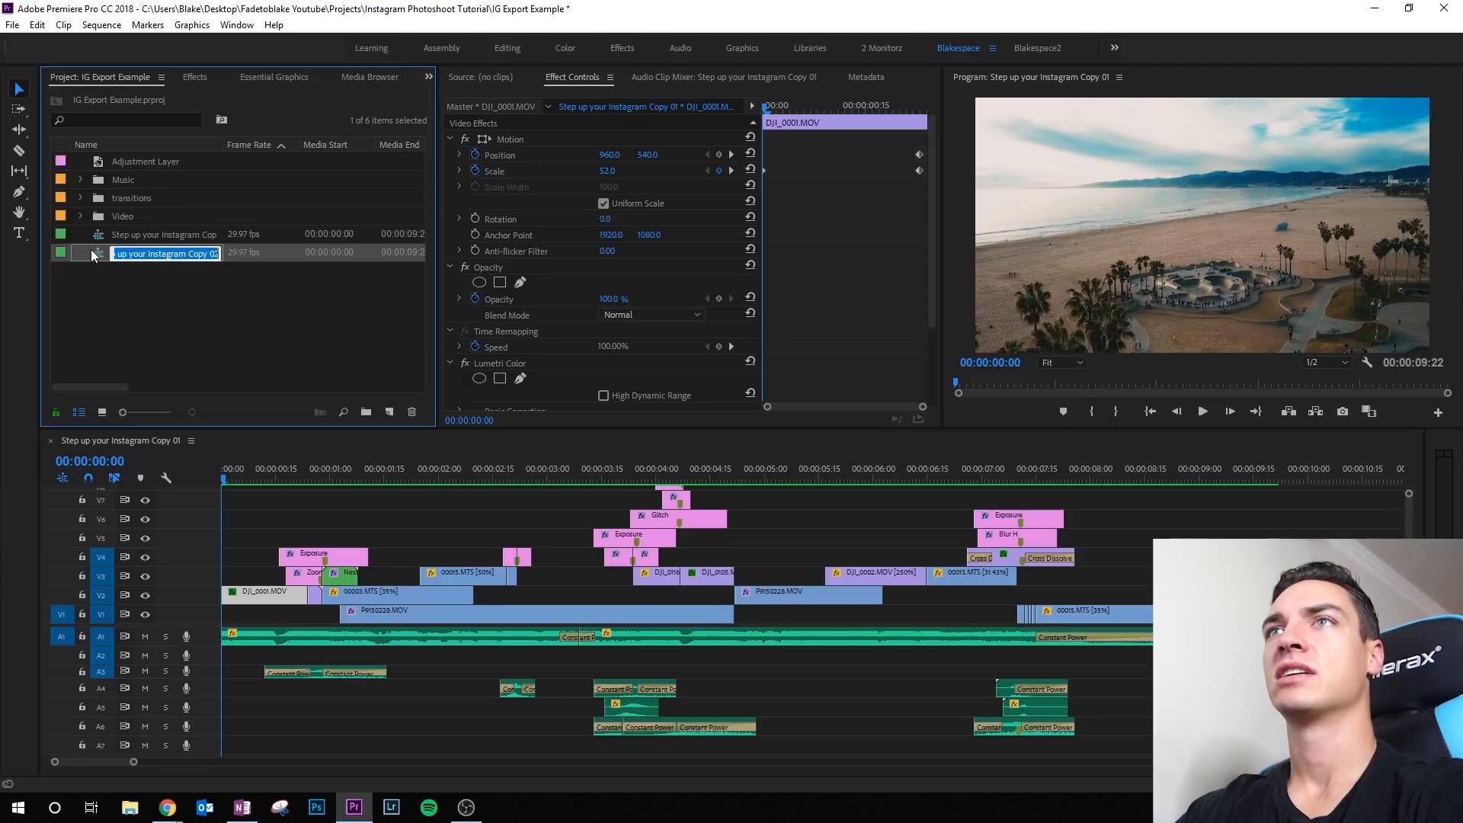
- Open the duplicated Instgram Example_IG sequence and select it in the Project panel
{"action": "double_click", "coordinate": [164, 235]}
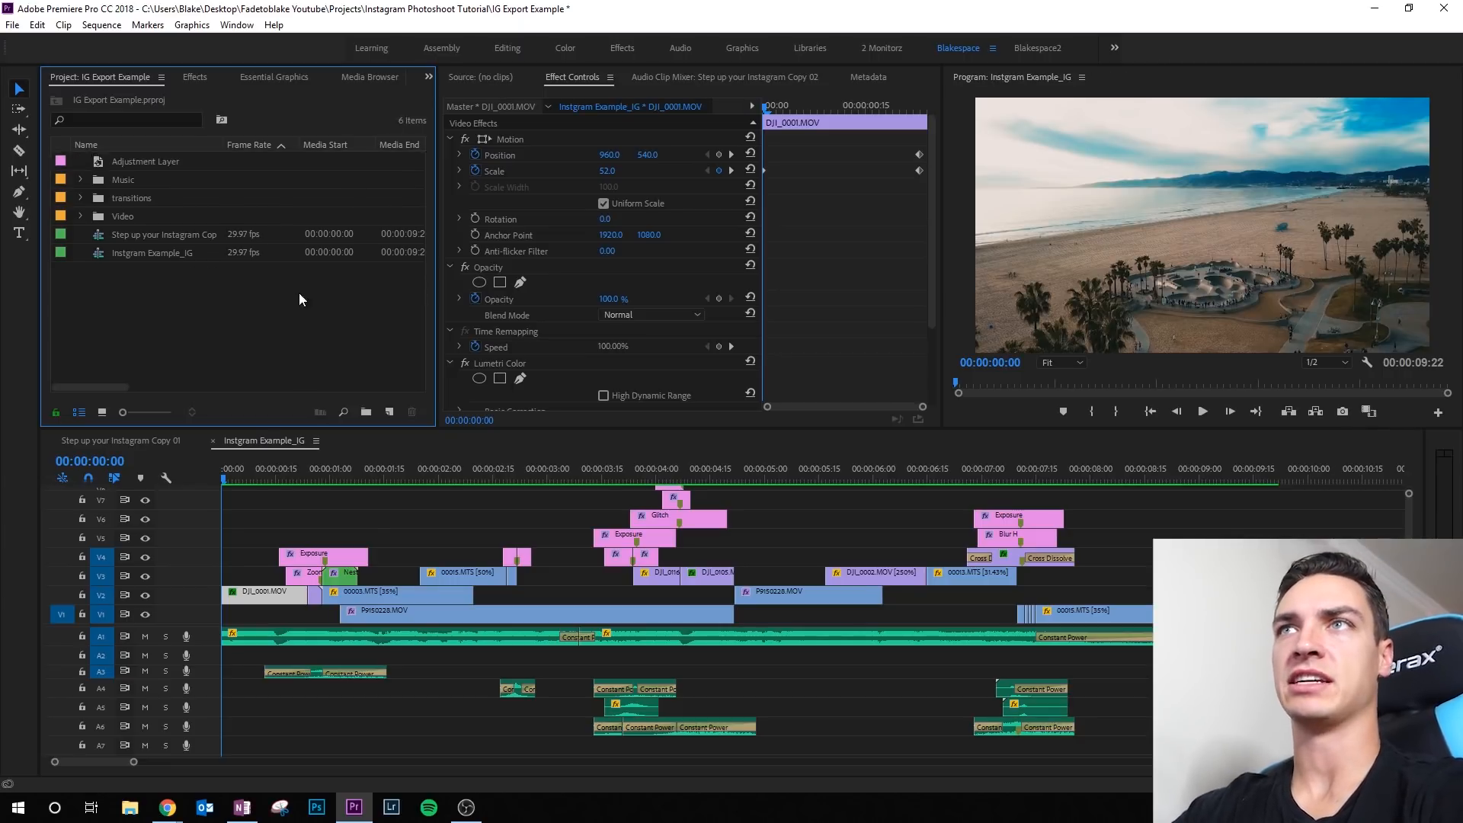
{"action": "left_click", "coordinate": [152, 253]}
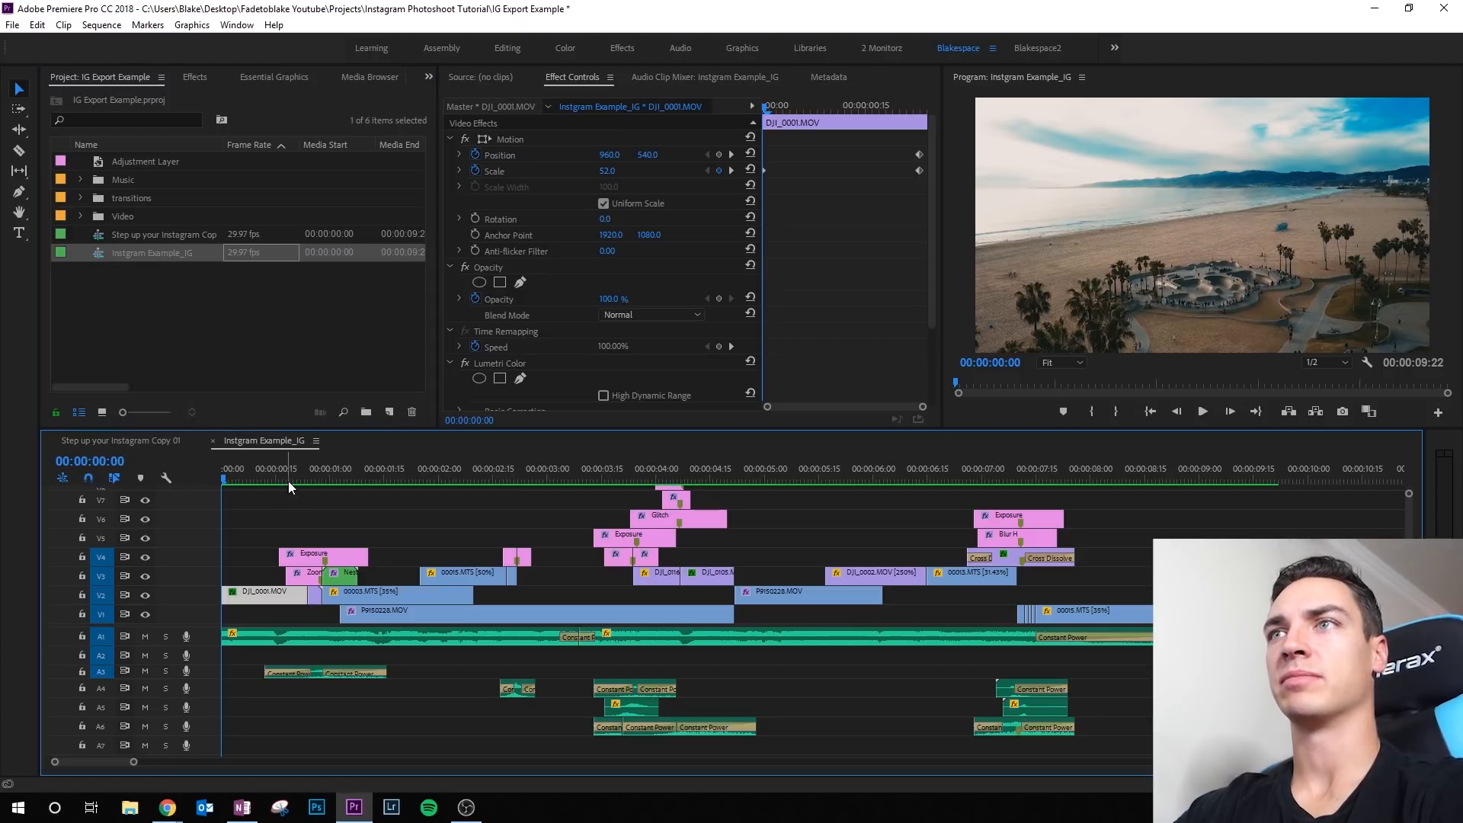
{"action": "mouse_move", "coordinate": [373, 400]}
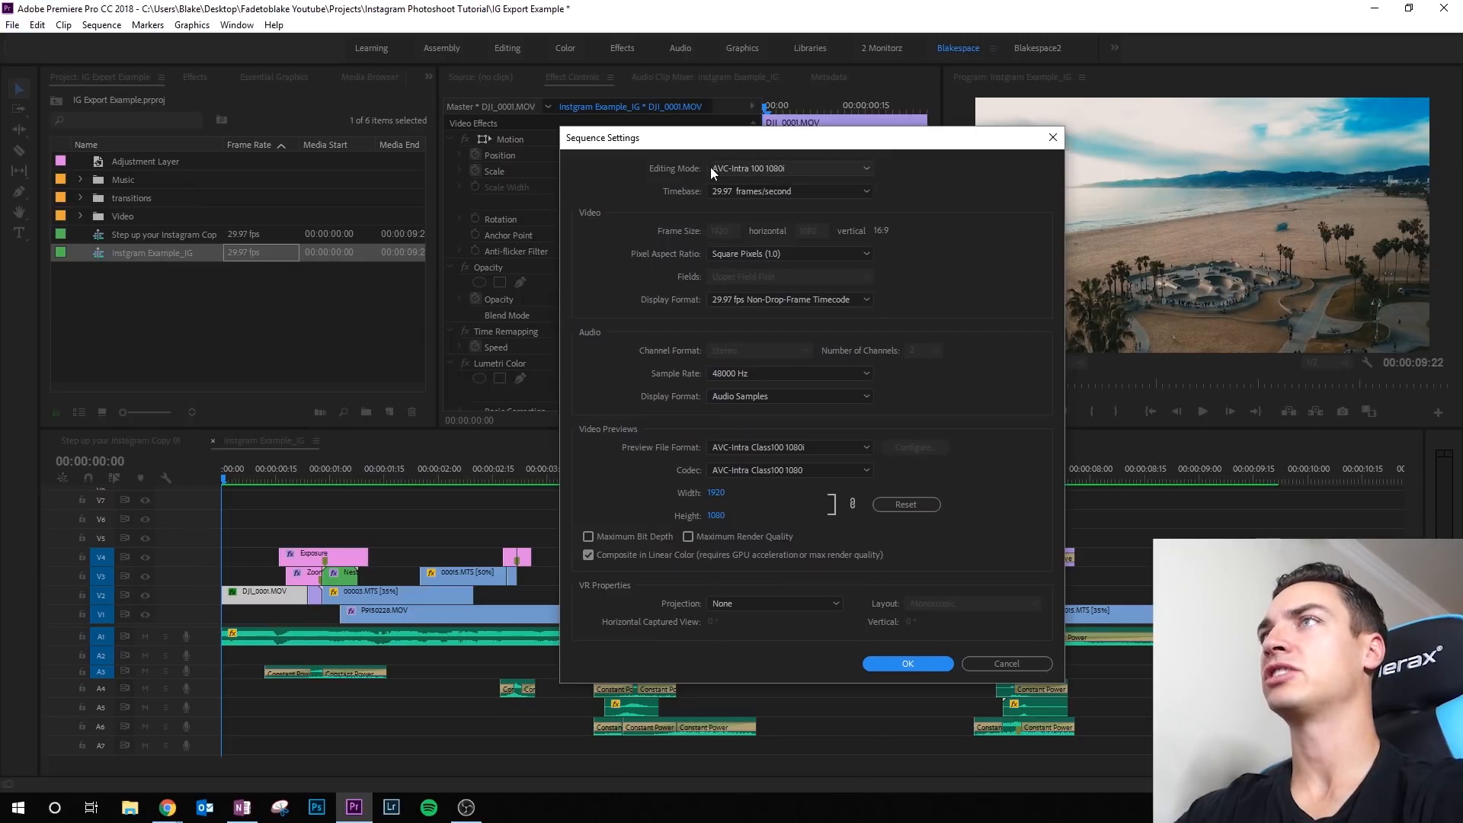
- Set Editing Mode to Custom with a 1080 × 1350 frame size in Sequence Settings
{"action": "left_click", "coordinate": [788, 168]}
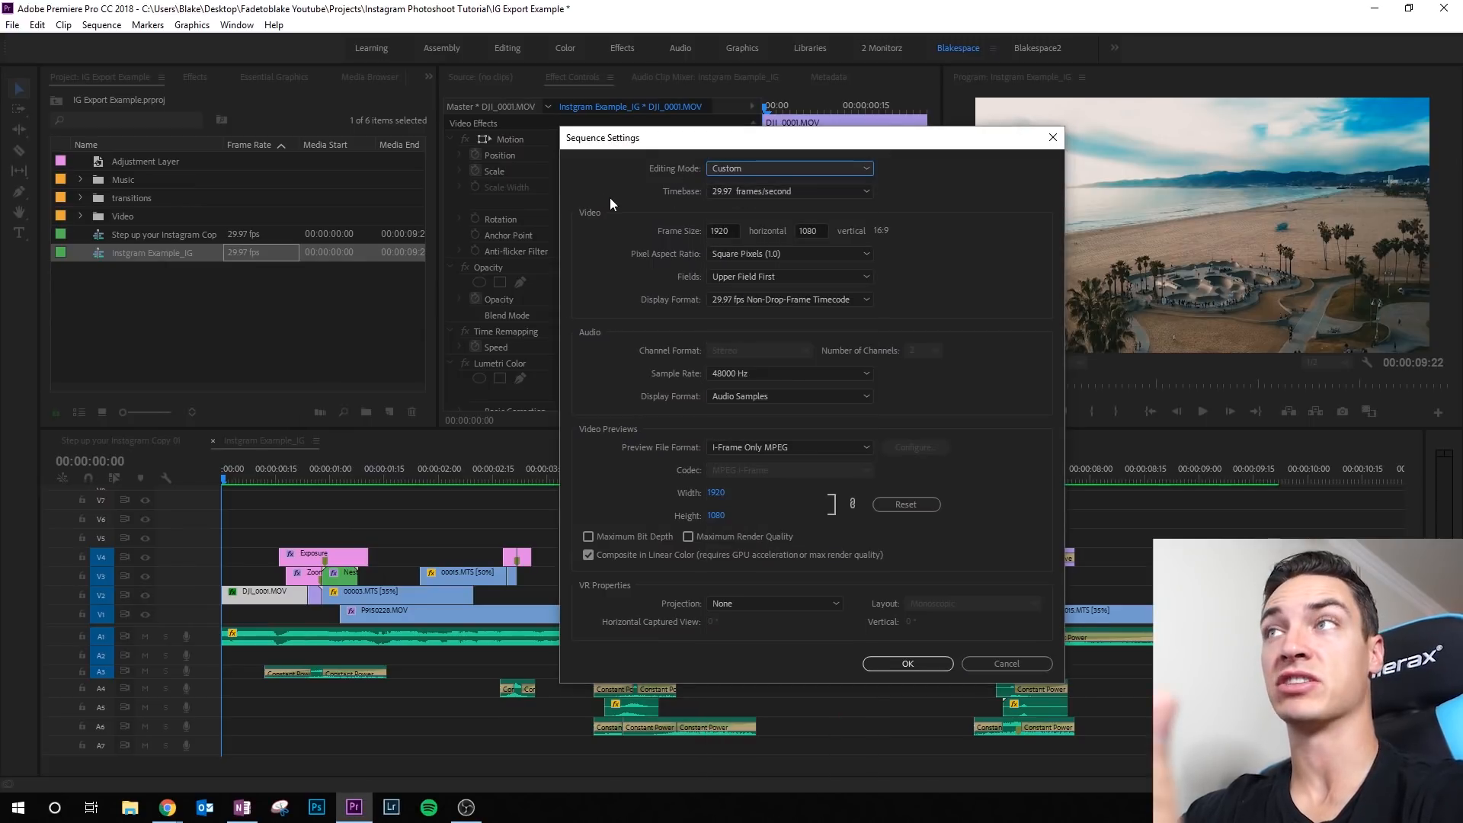
{"action": "left_click", "coordinate": [719, 230]}
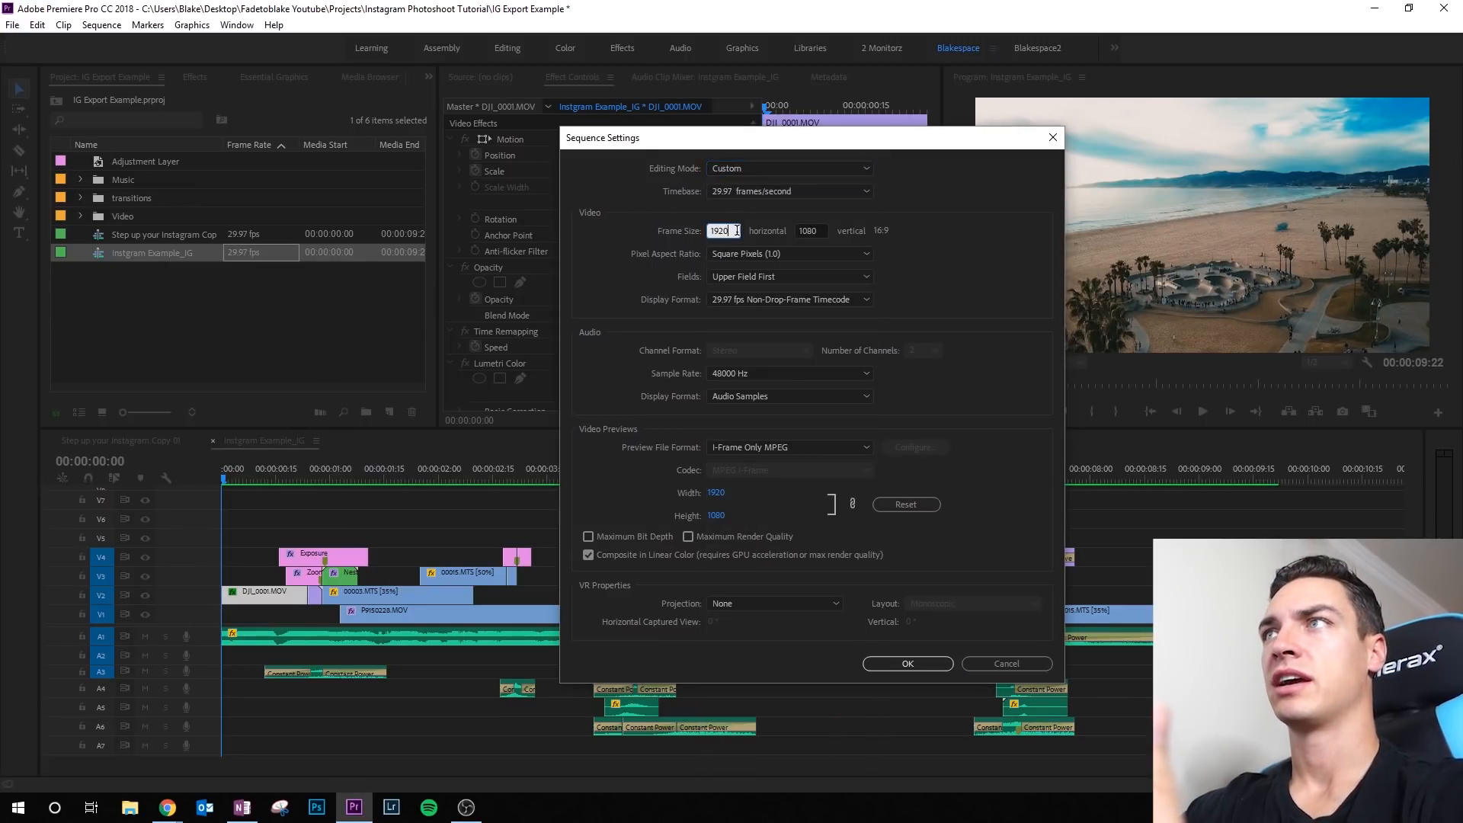
{"action": "left_click", "coordinate": [718, 230]}
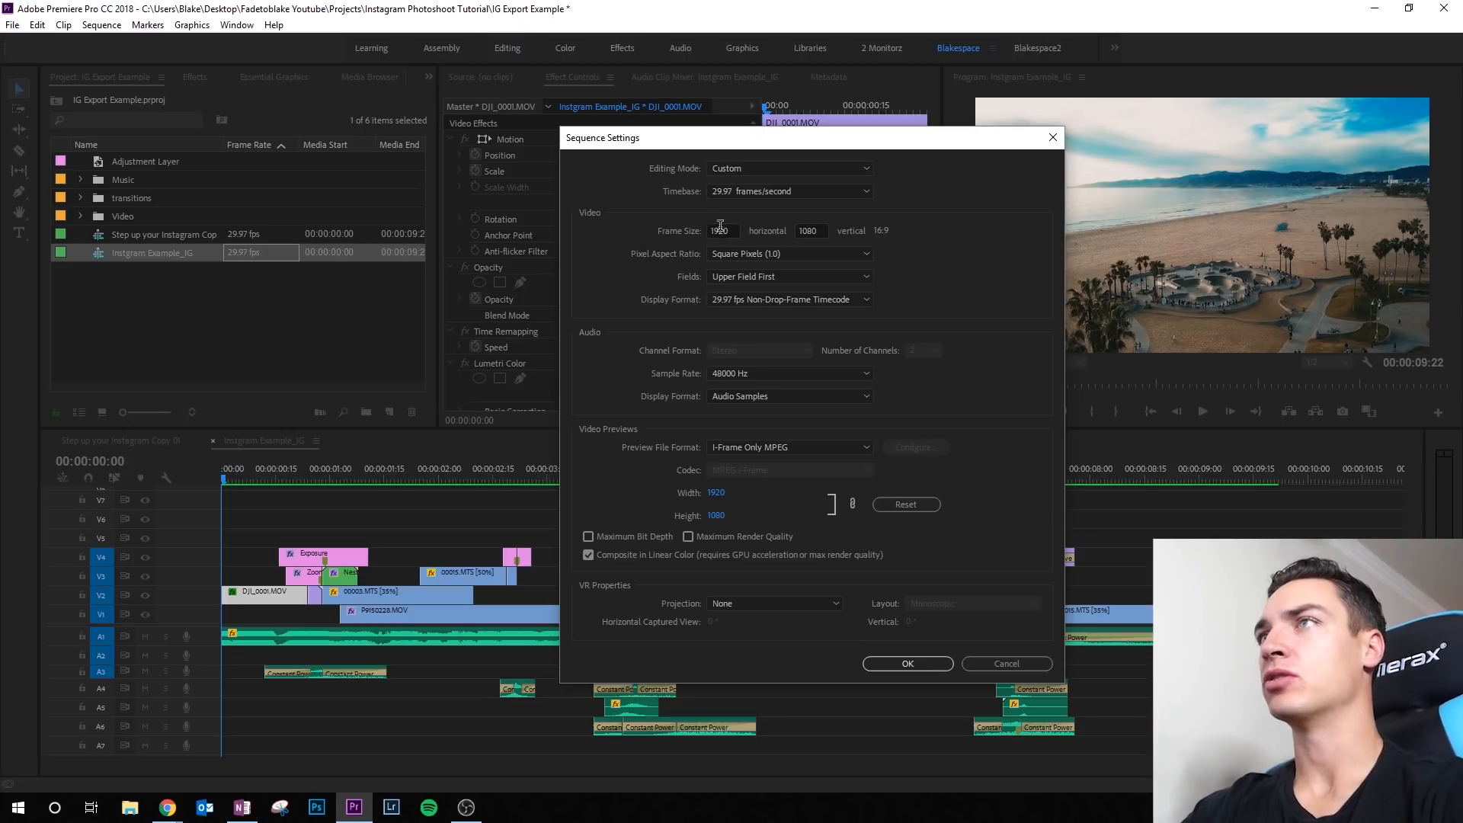
{"action": "type", "text": "1080"}
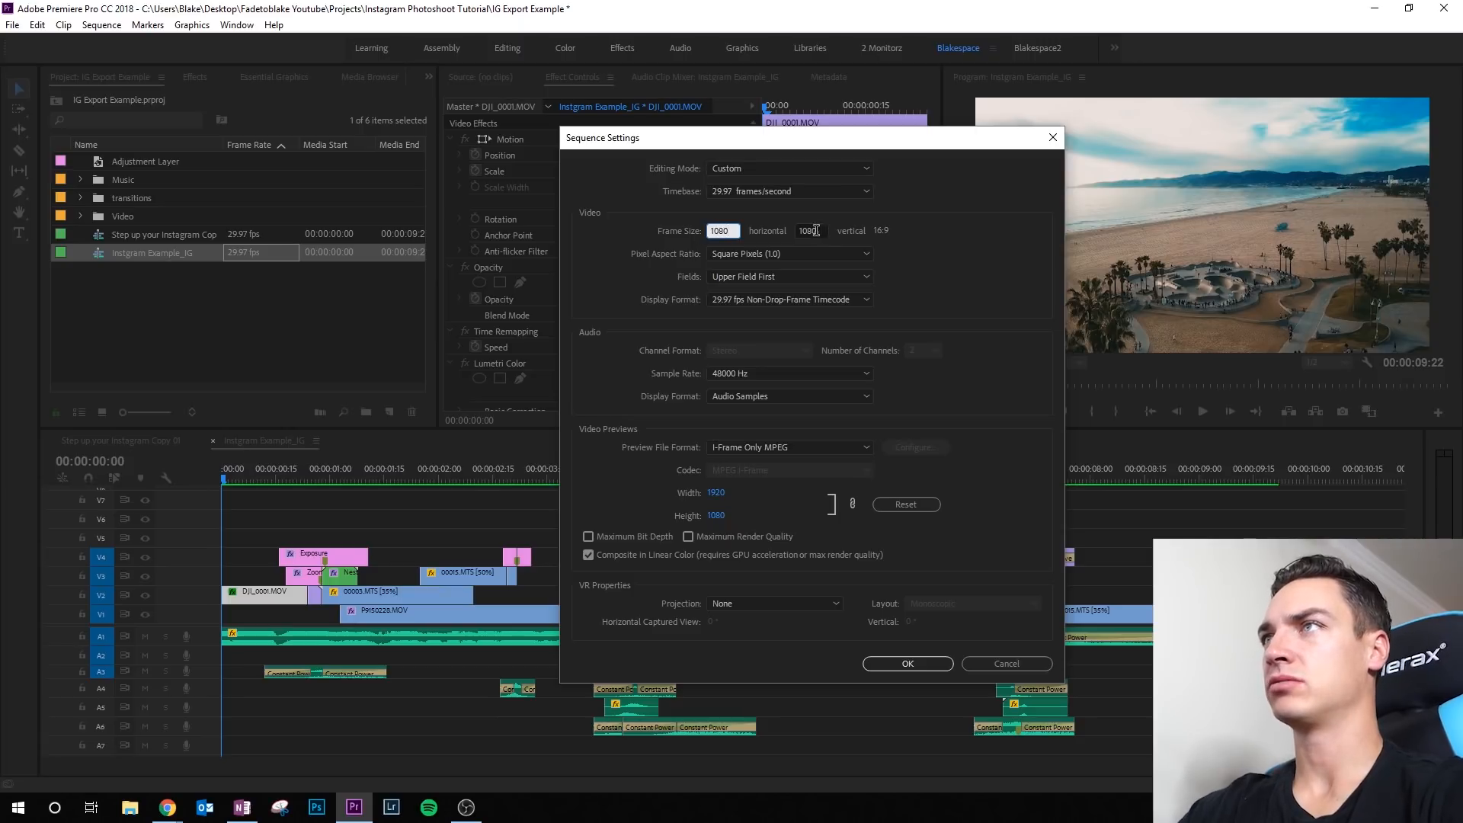
{"action": "type", "text": "135"}
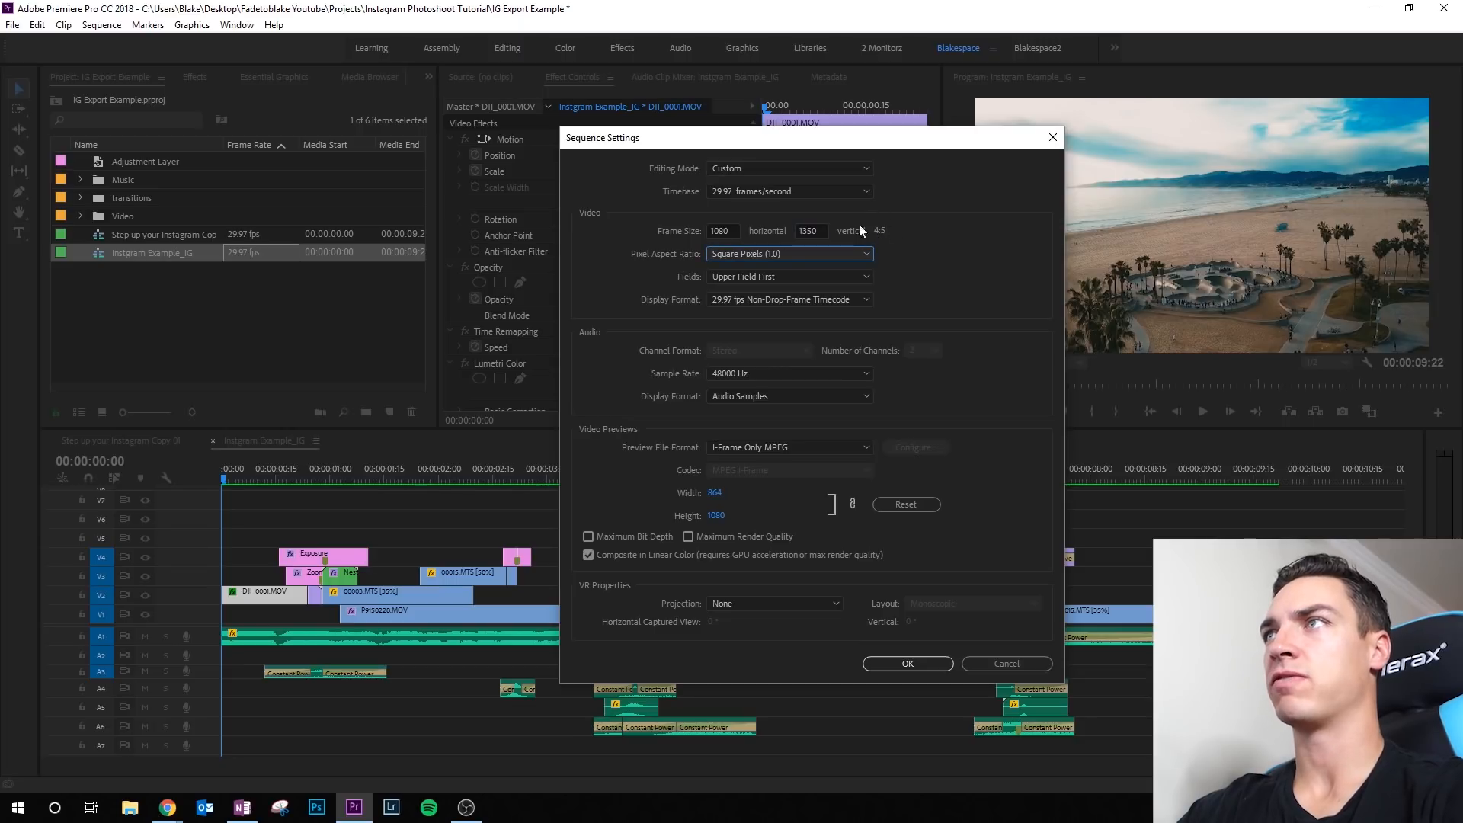
{"action": "mouse_move", "coordinate": [867, 275]}
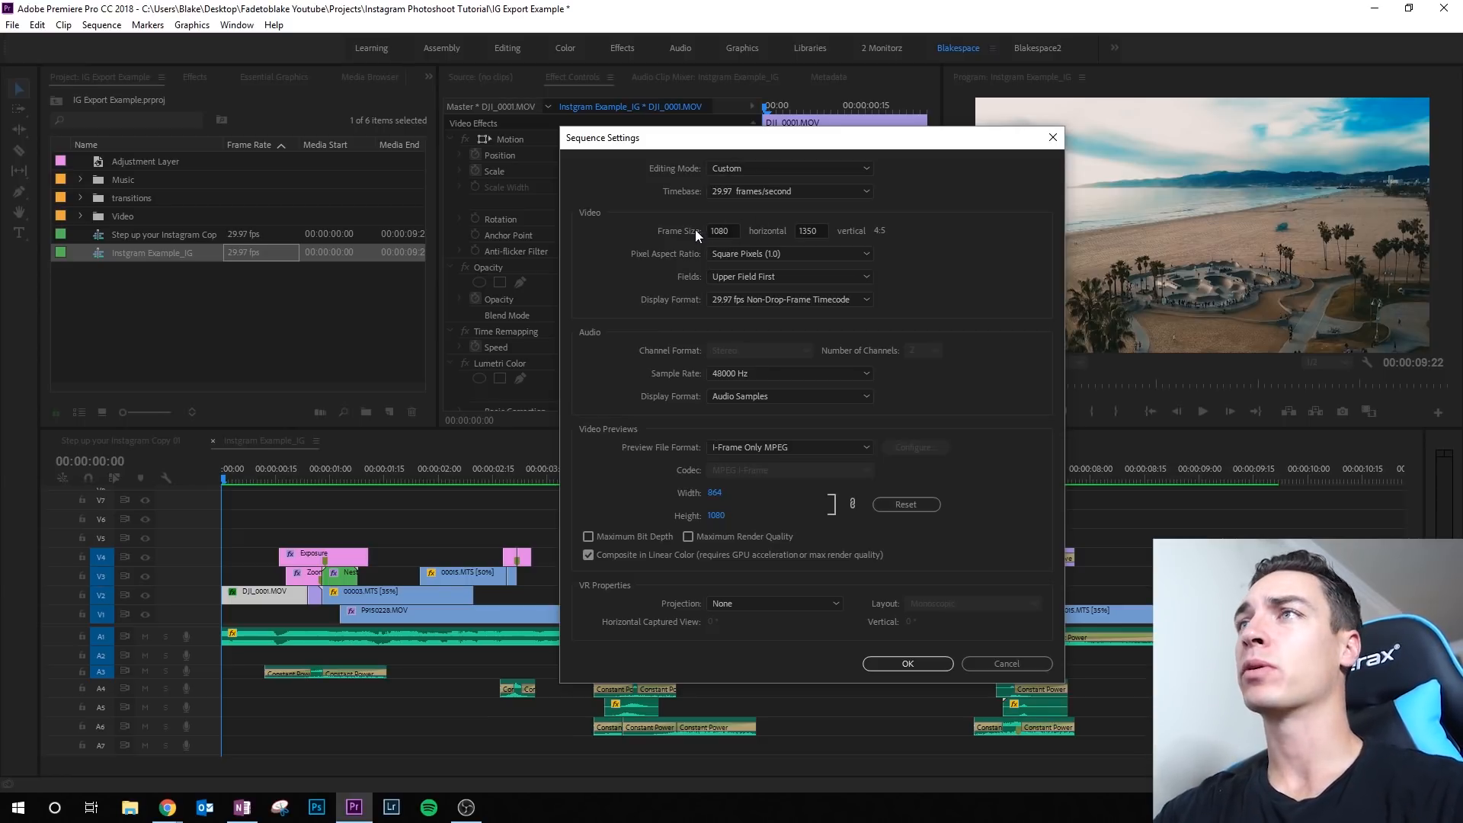
{"action": "mouse_move", "coordinate": [889, 240]}
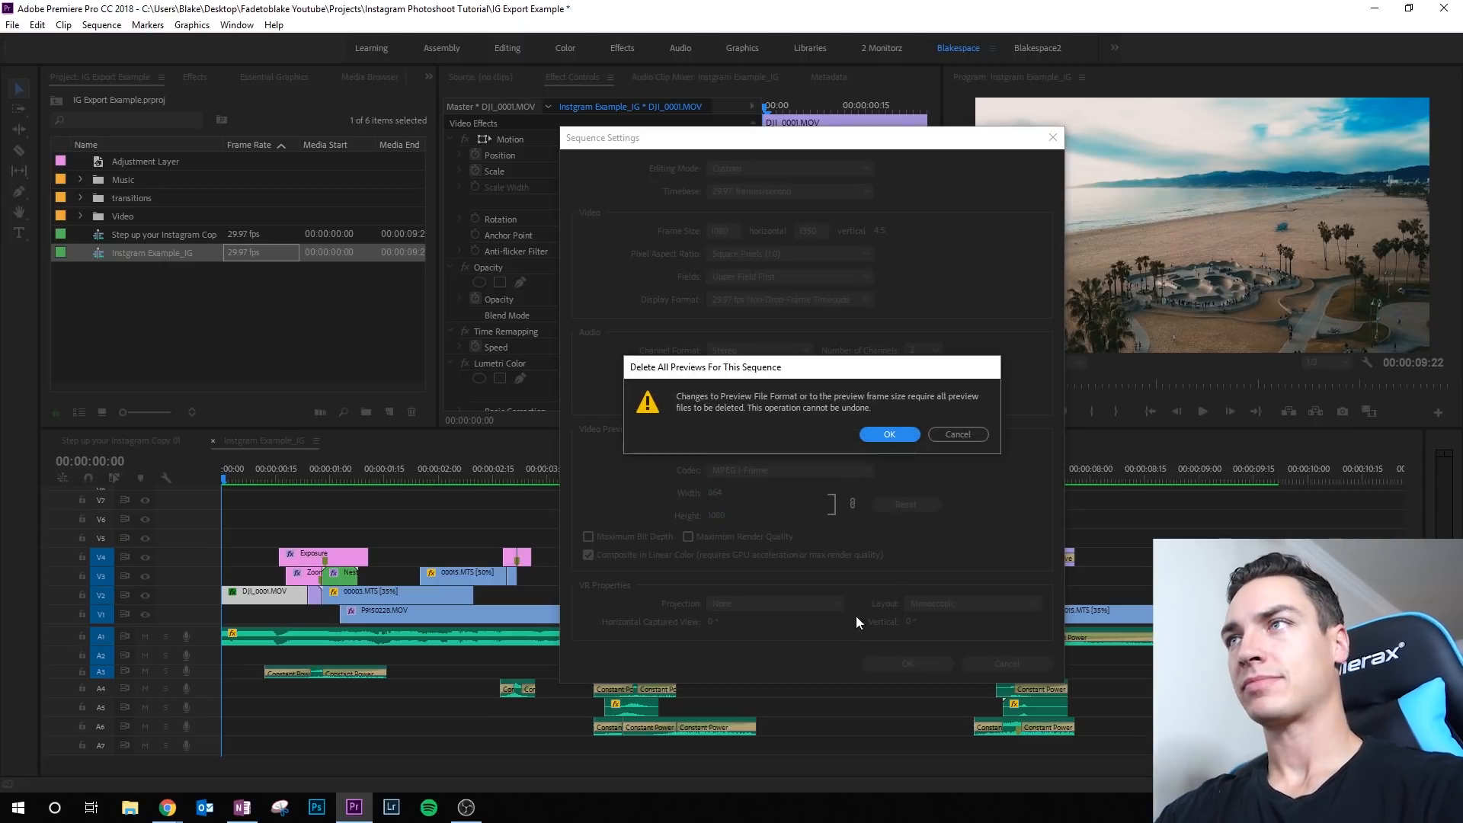
{"action": "mouse_move", "coordinate": [338, 489]}
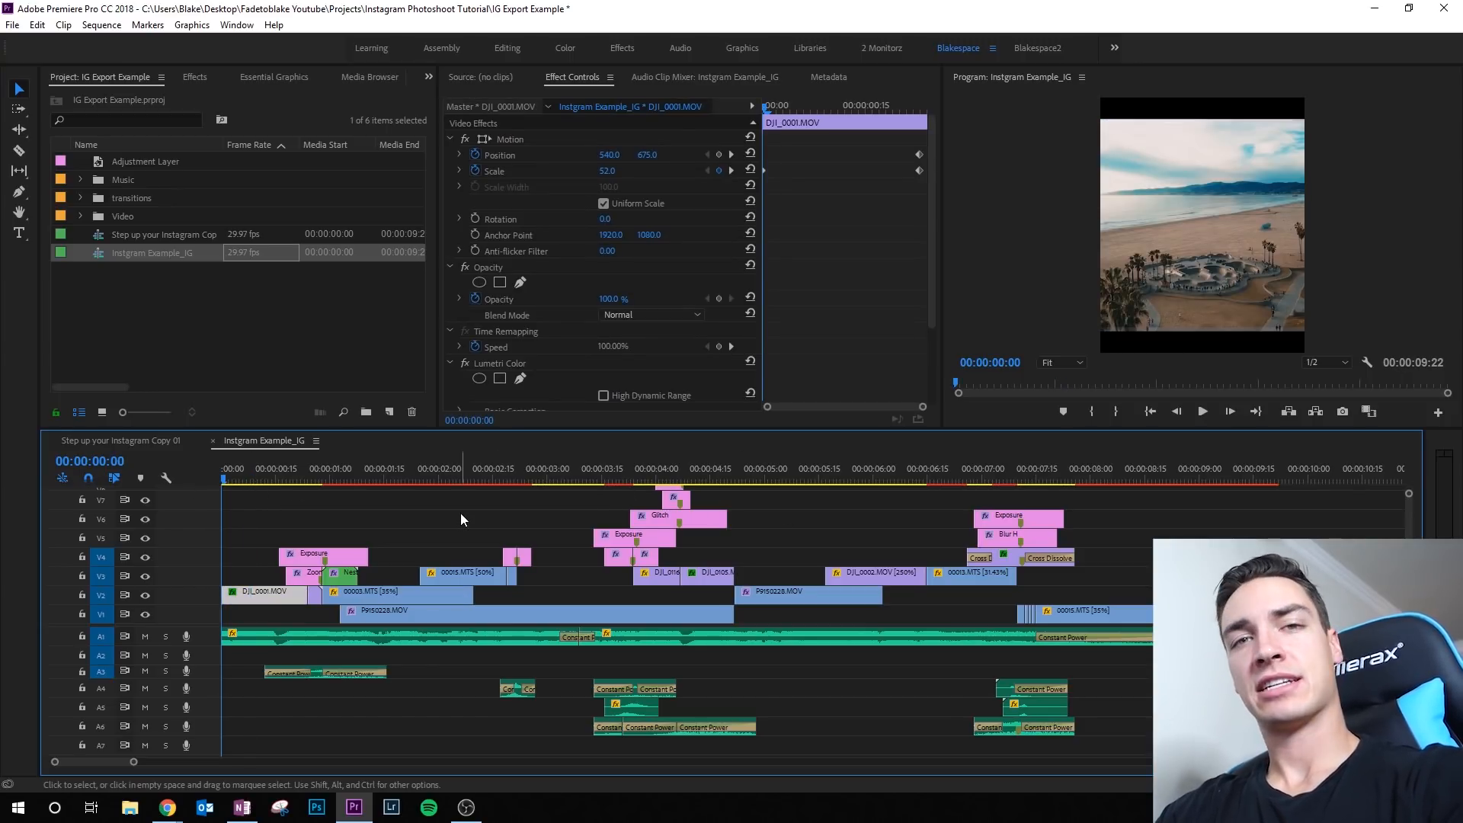
{"action": "mouse_move", "coordinate": [588, 239]}
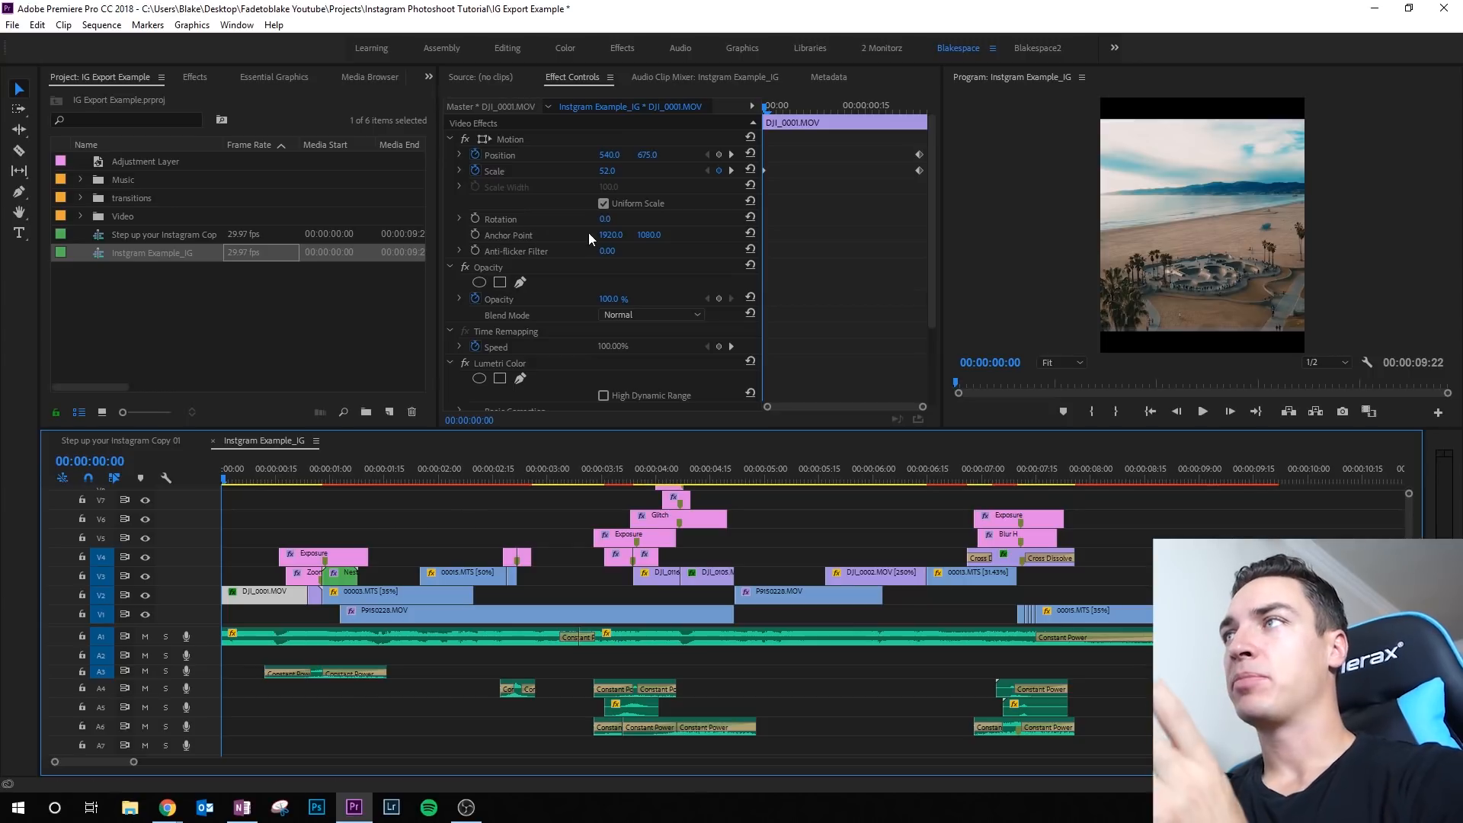
- Scale the first adjustment layer to about 134 so it fills the portrait frame
{"action": "left_click", "coordinate": [369, 592]}
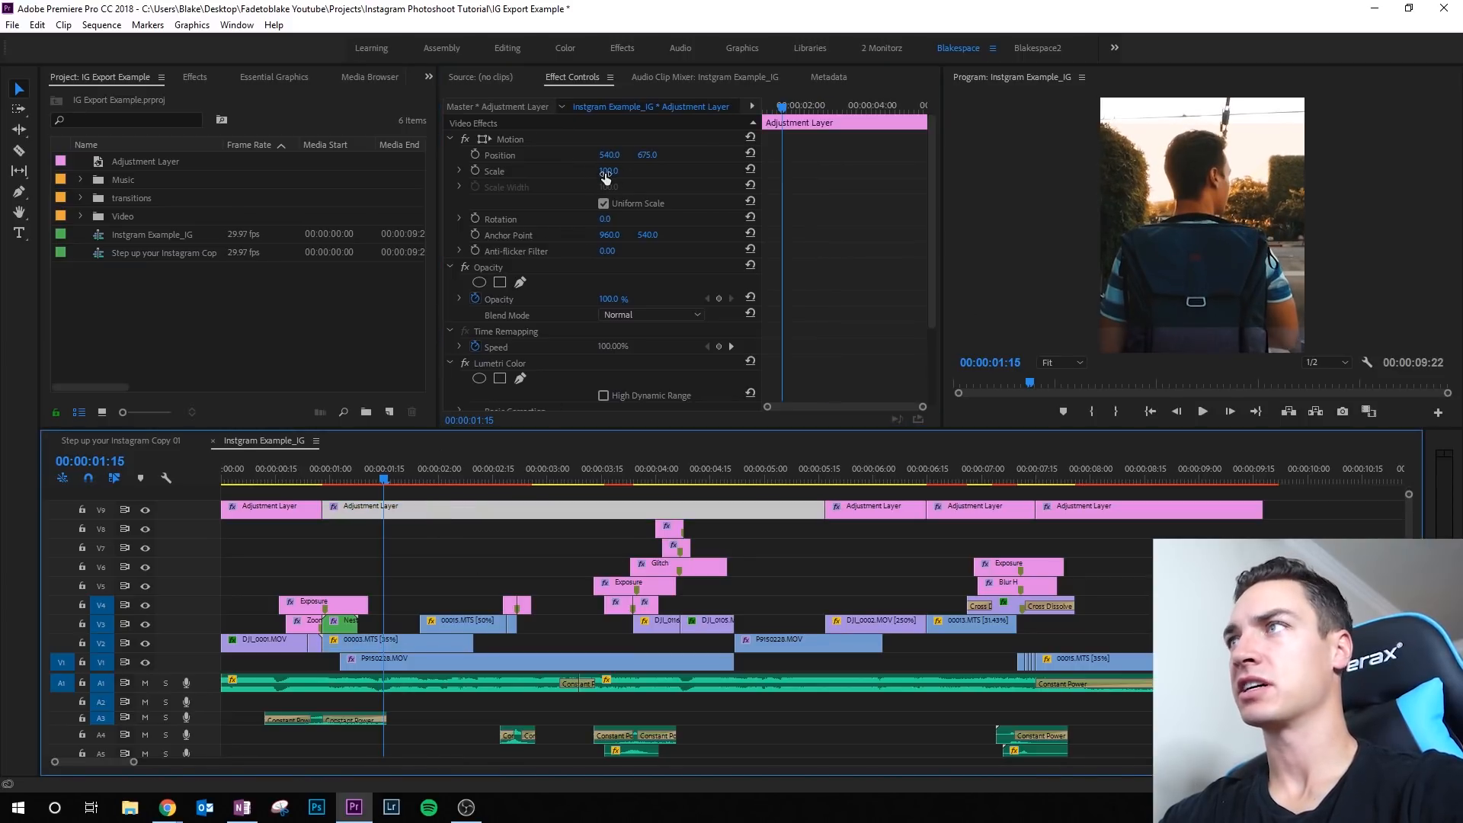
{"action": "left_click_drag", "start_coordinate": [608, 171], "coordinate": [608, 170]}
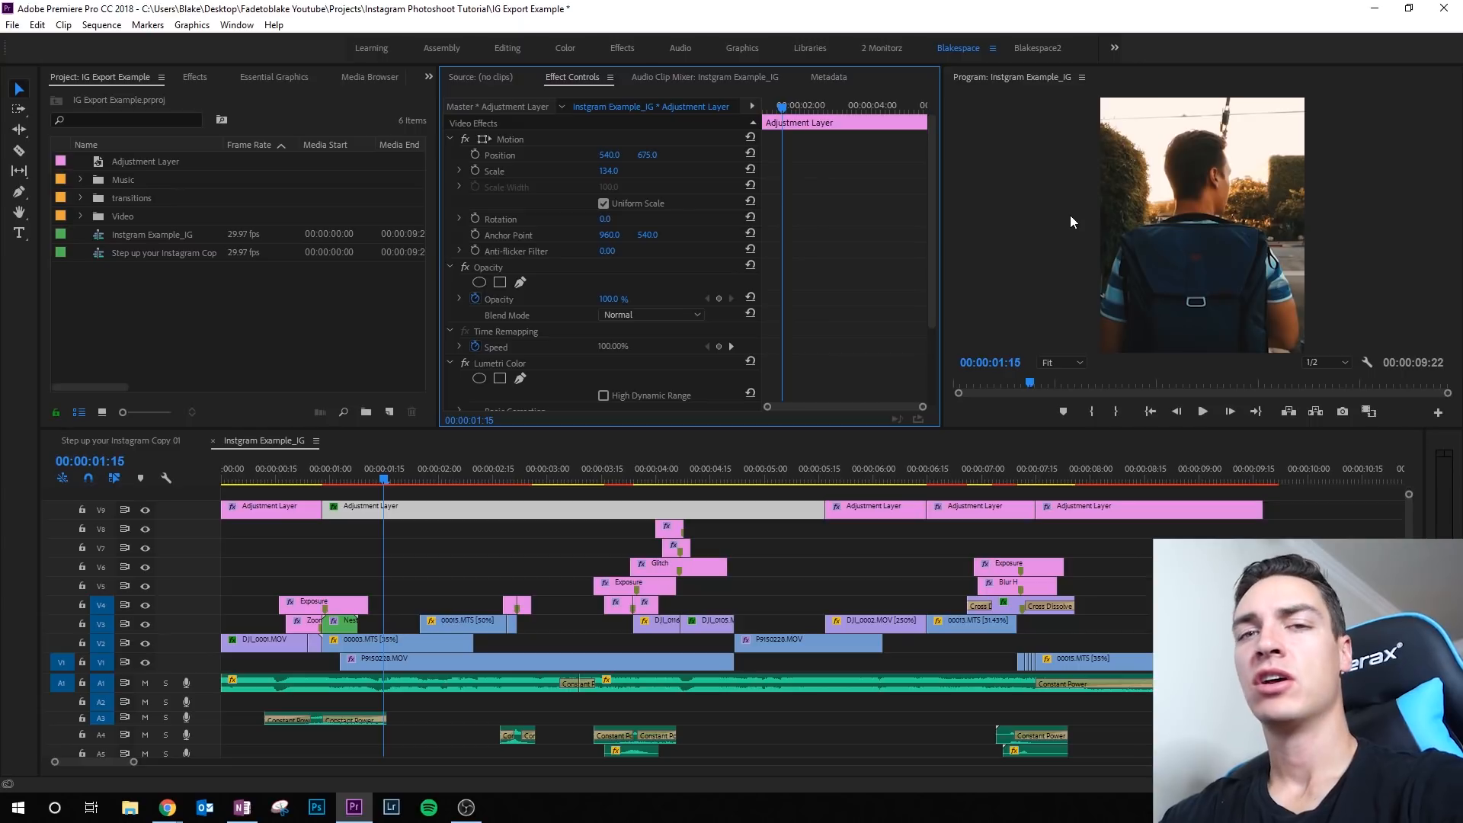
{"action": "mouse_move", "coordinate": [878, 353]}
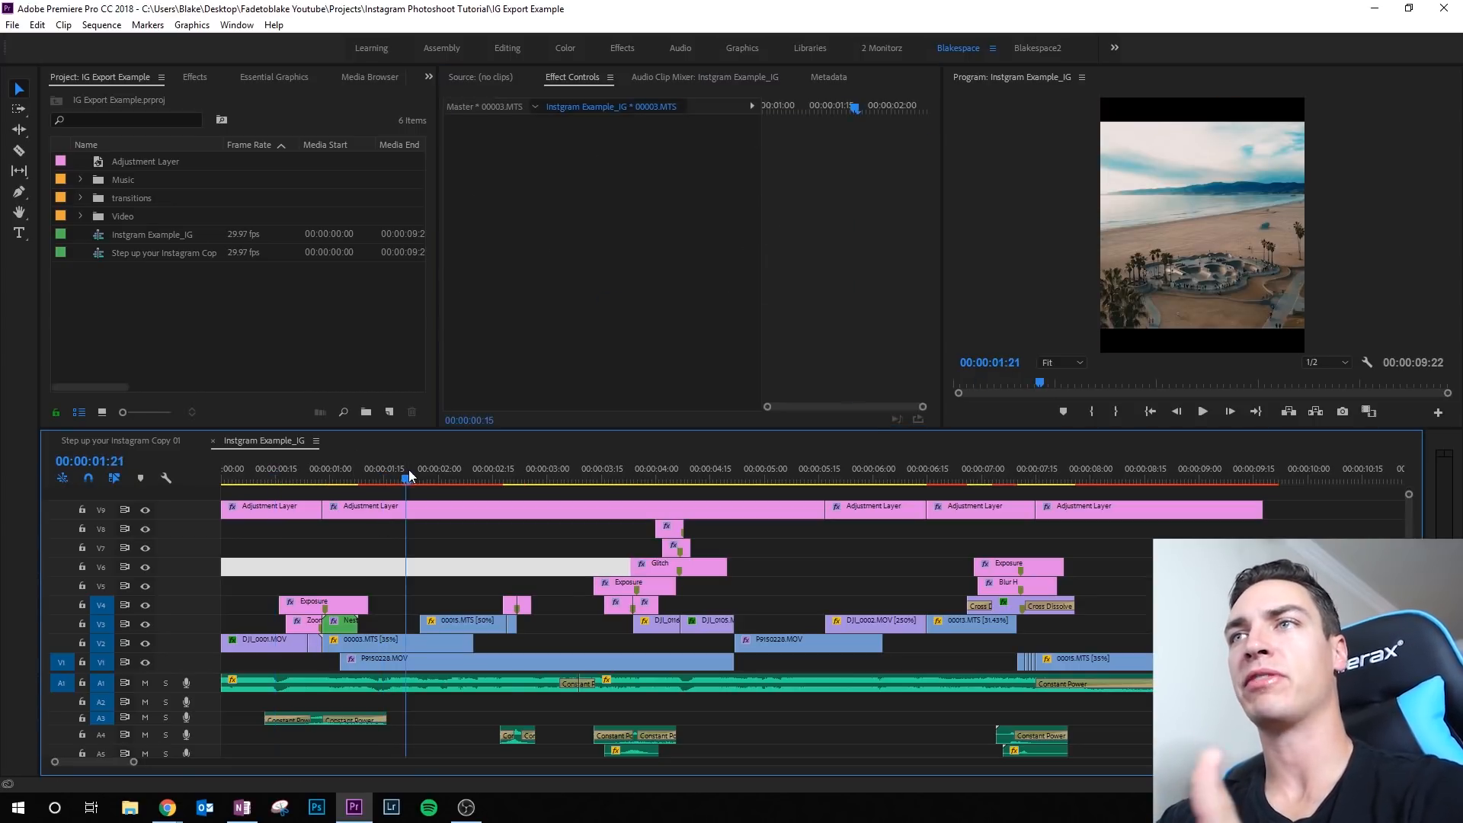
{"action": "left_click", "coordinate": [287, 475]}
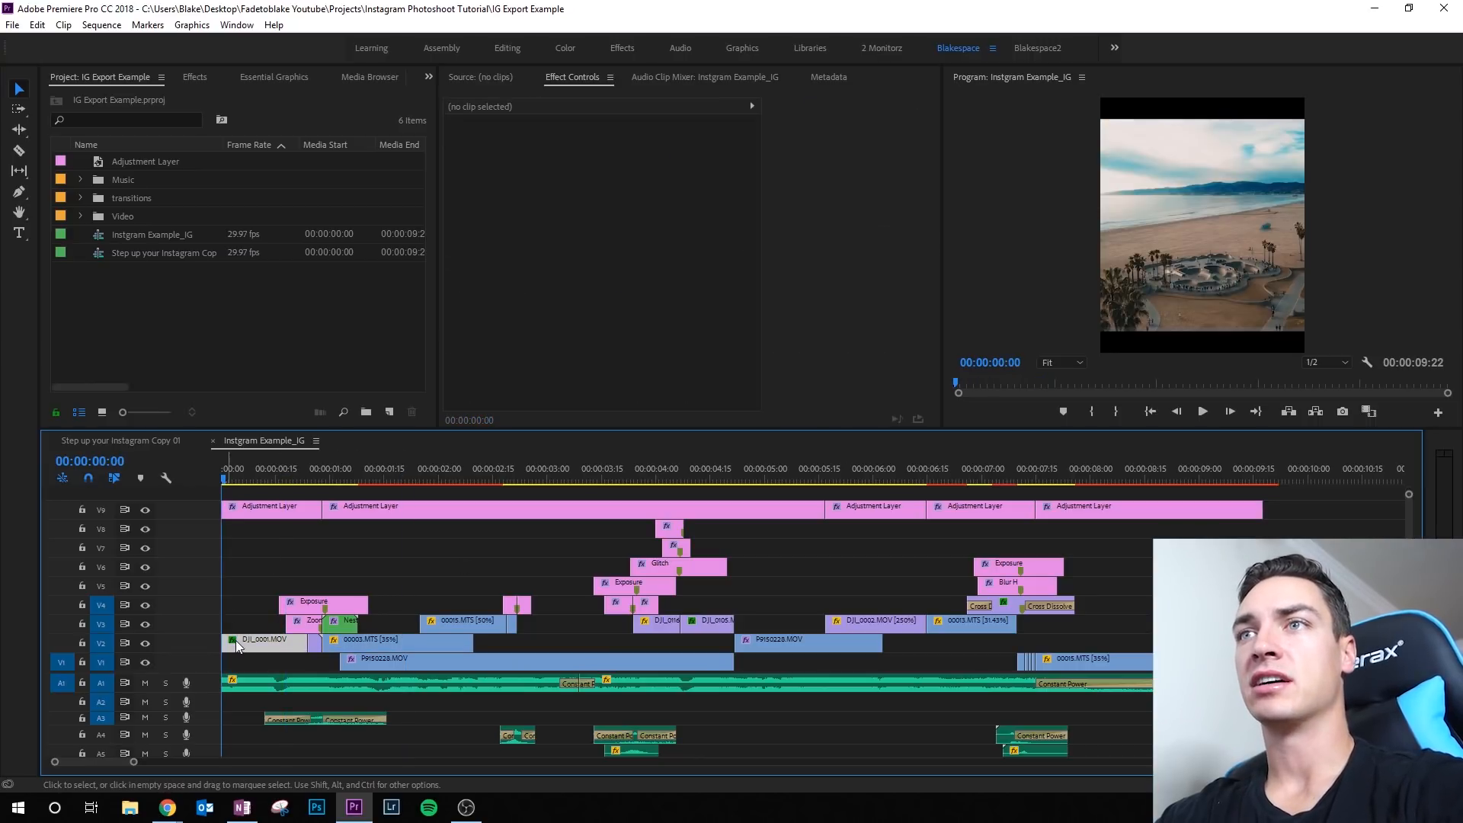
- Nest the opening clips as Nested Sequence 10 and select the new nested clip
{"action": "left_click", "coordinate": [260, 638]}
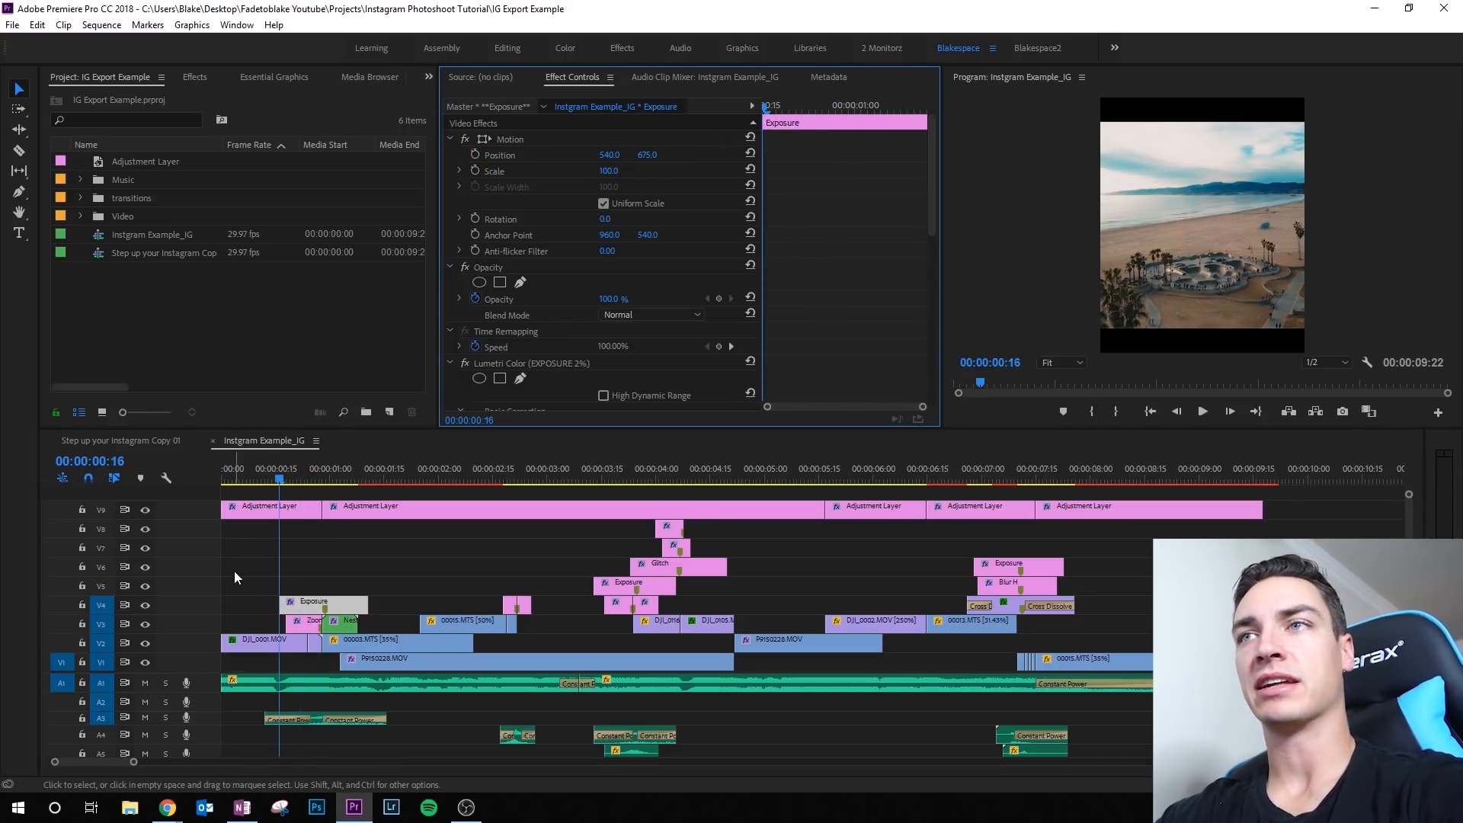
{"action": "right_click", "coordinate": [290, 620]}
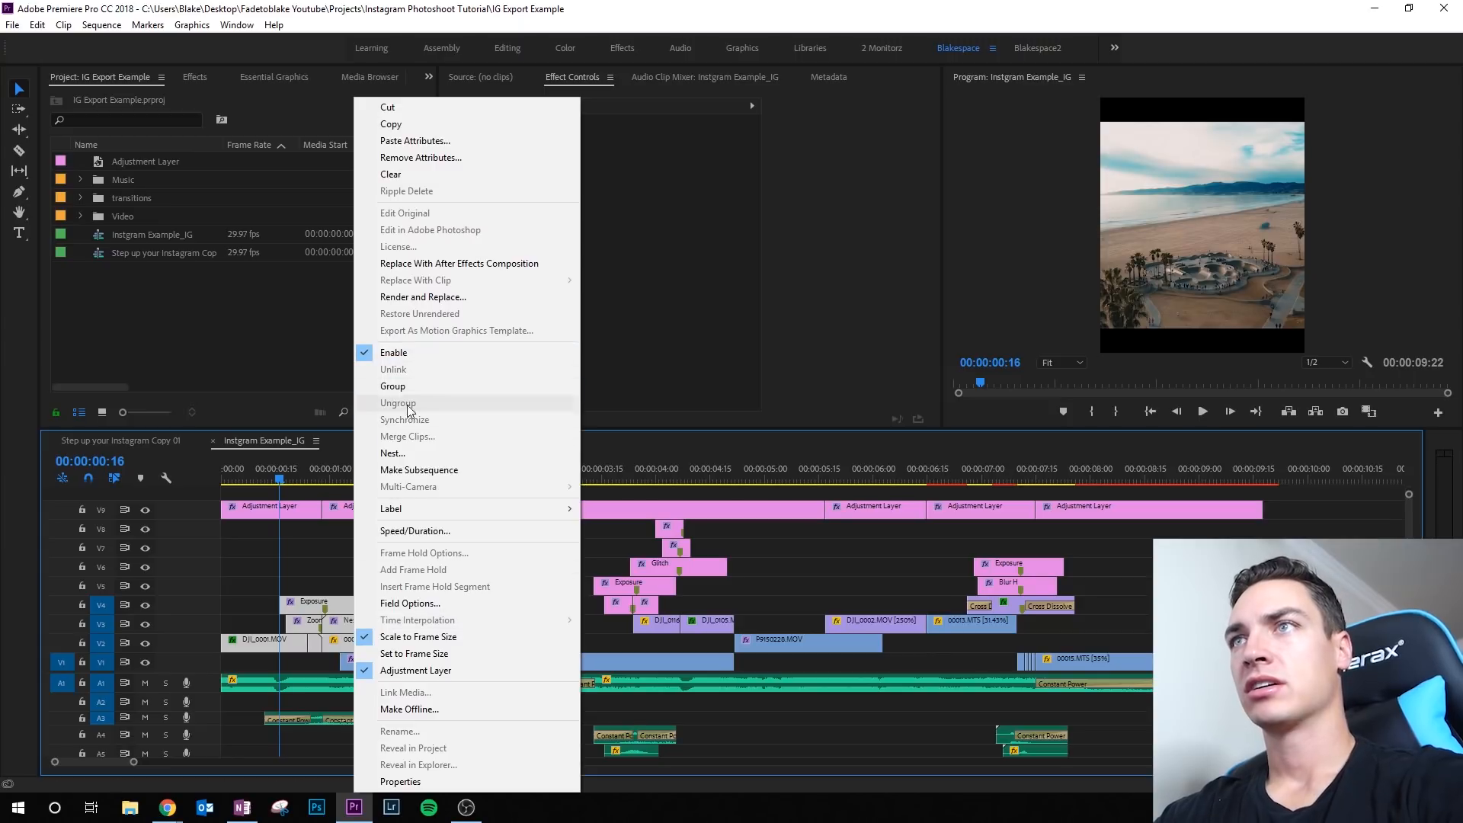
{"action": "left_click", "coordinate": [392, 453]}
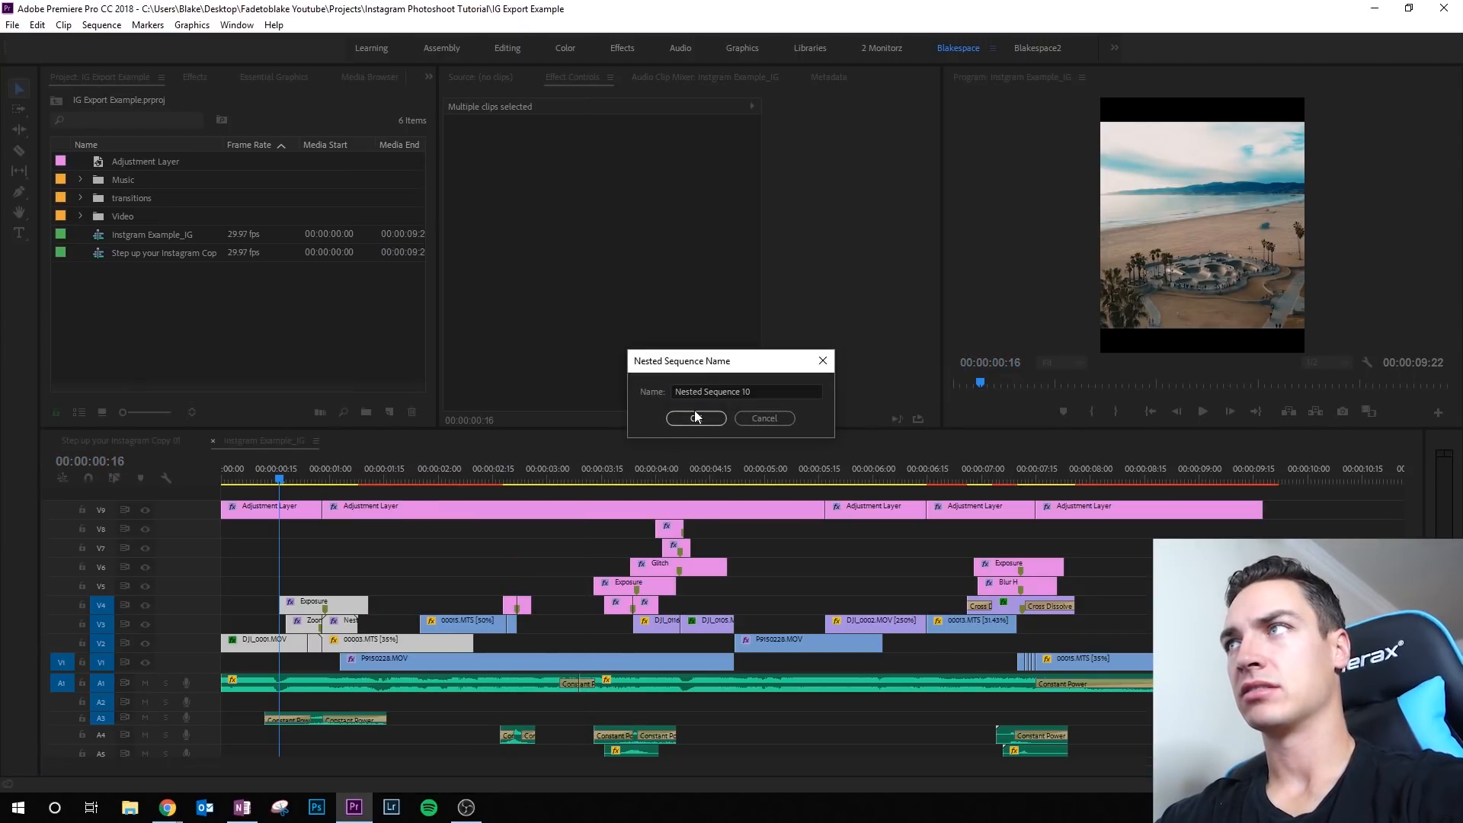
{"action": "left_click", "coordinate": [695, 418]}
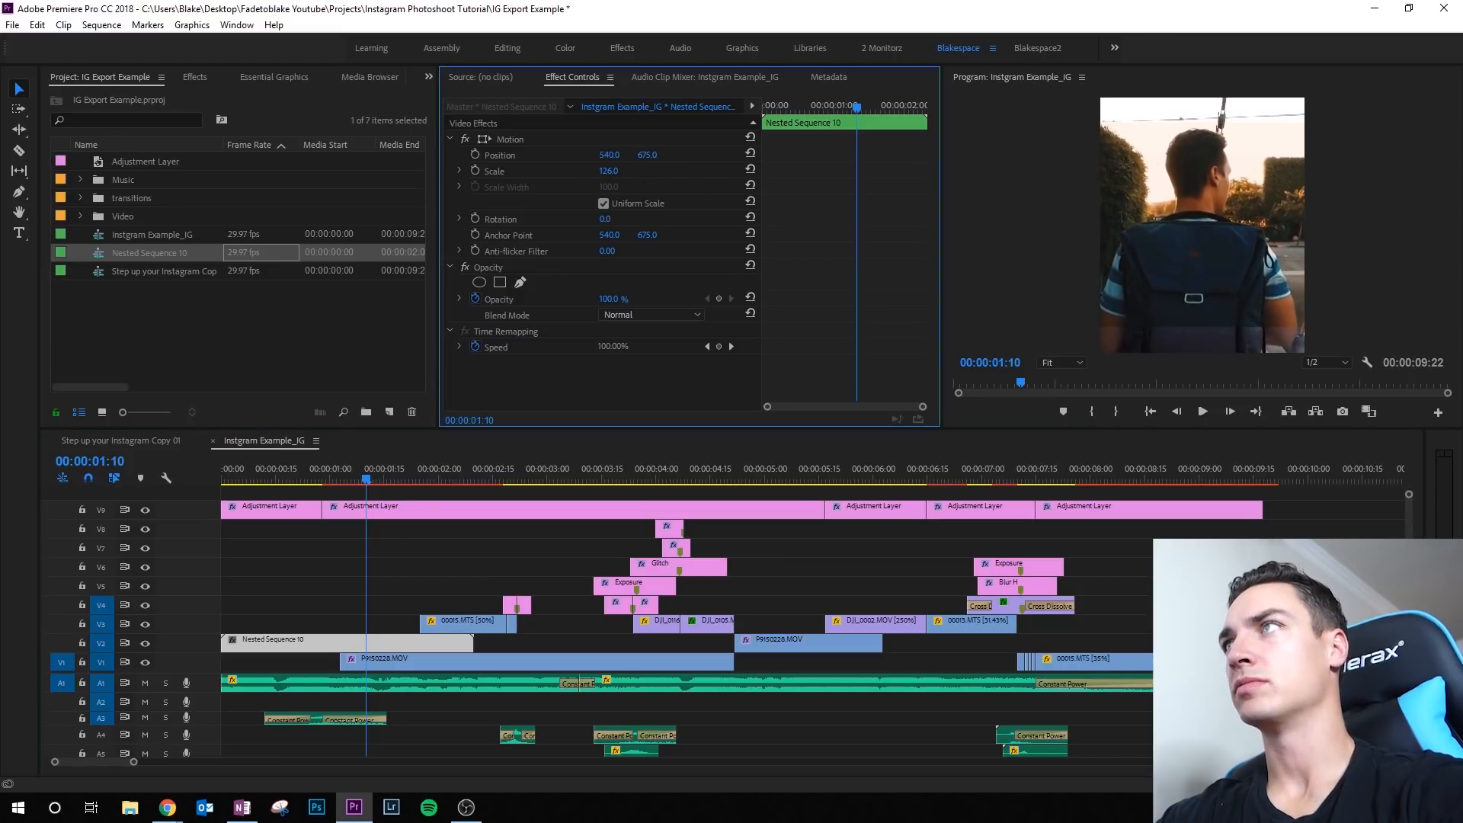
{"action": "left_click", "coordinate": [364, 506]}
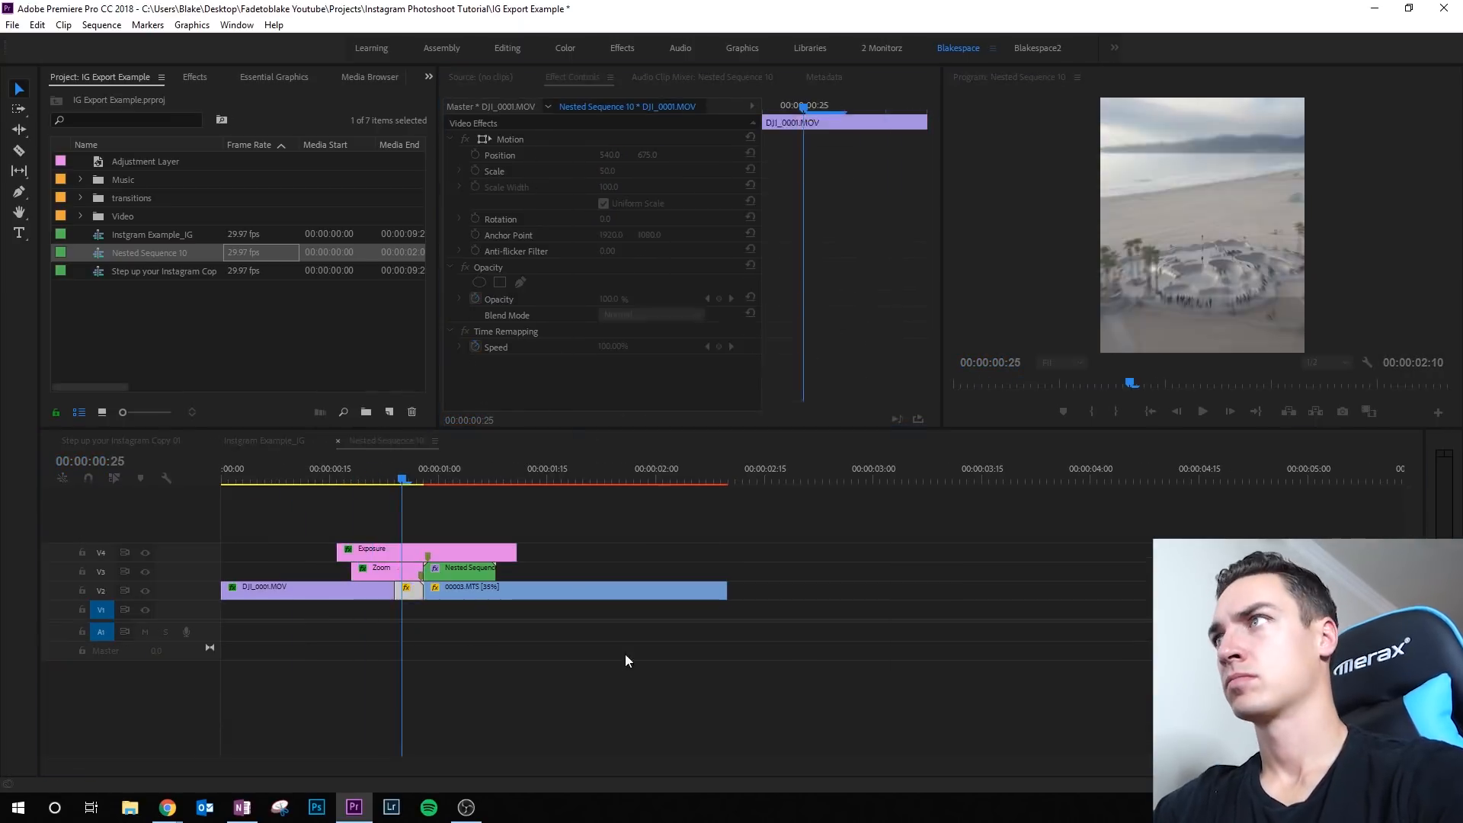
- Nest the mid-timeline clips as Nested Sequence 11 and save the project with Ctrl+S
{"action": "right_click", "coordinate": [625, 597]}
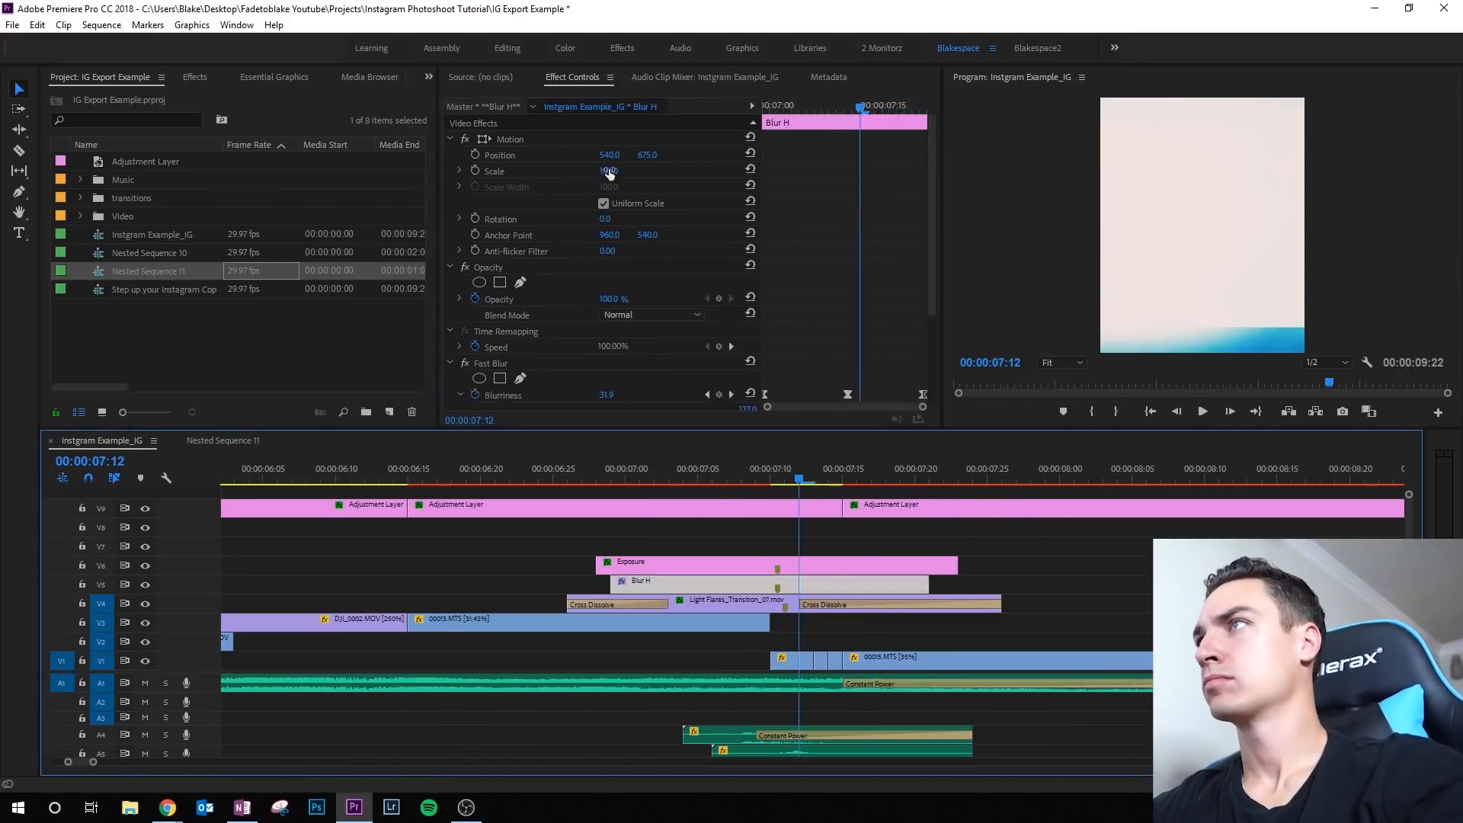
{"action": "key", "text": "ctrl+s"}
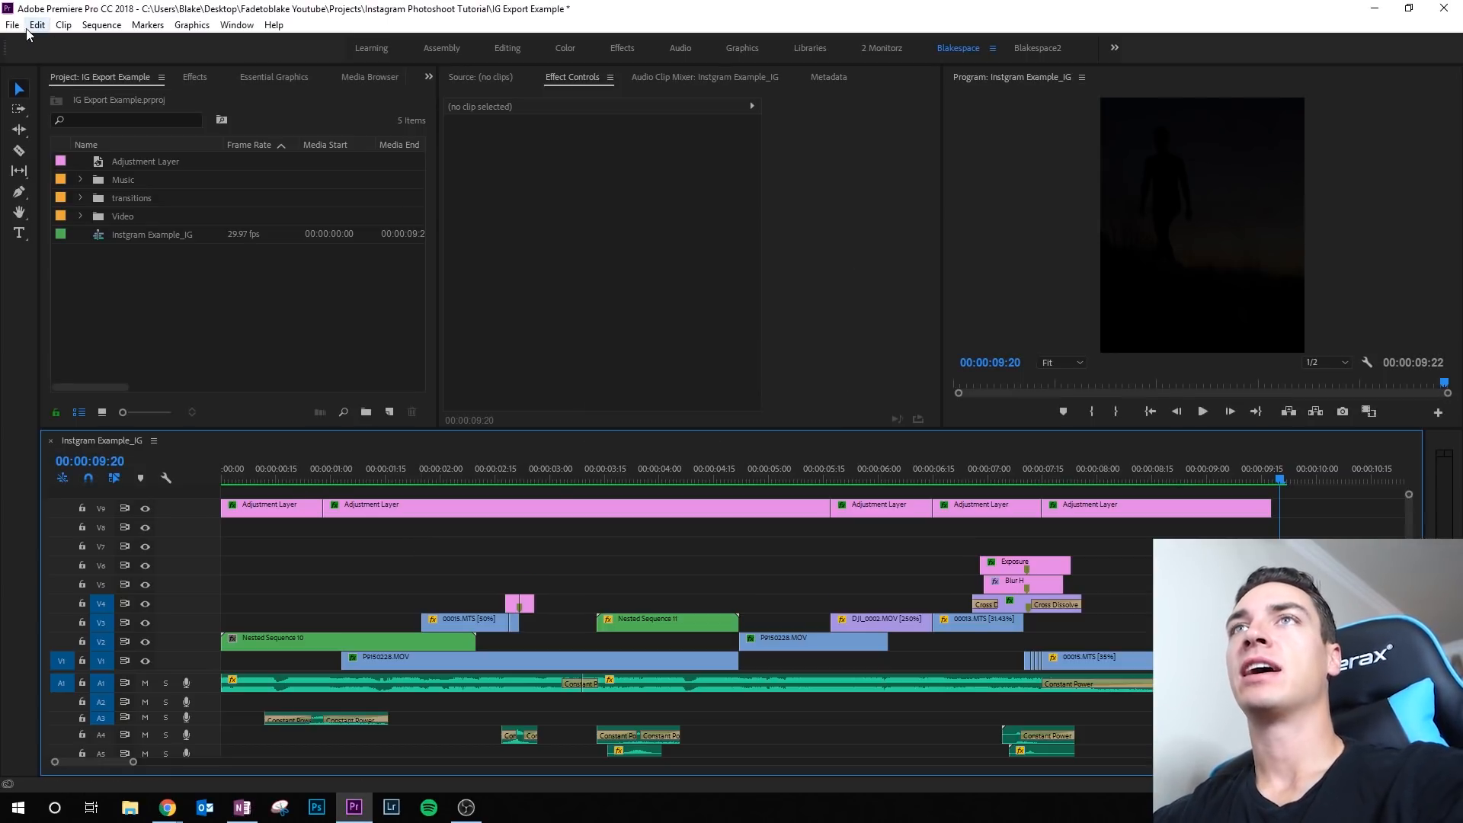
{"action": "left_click", "coordinate": [12, 25]}
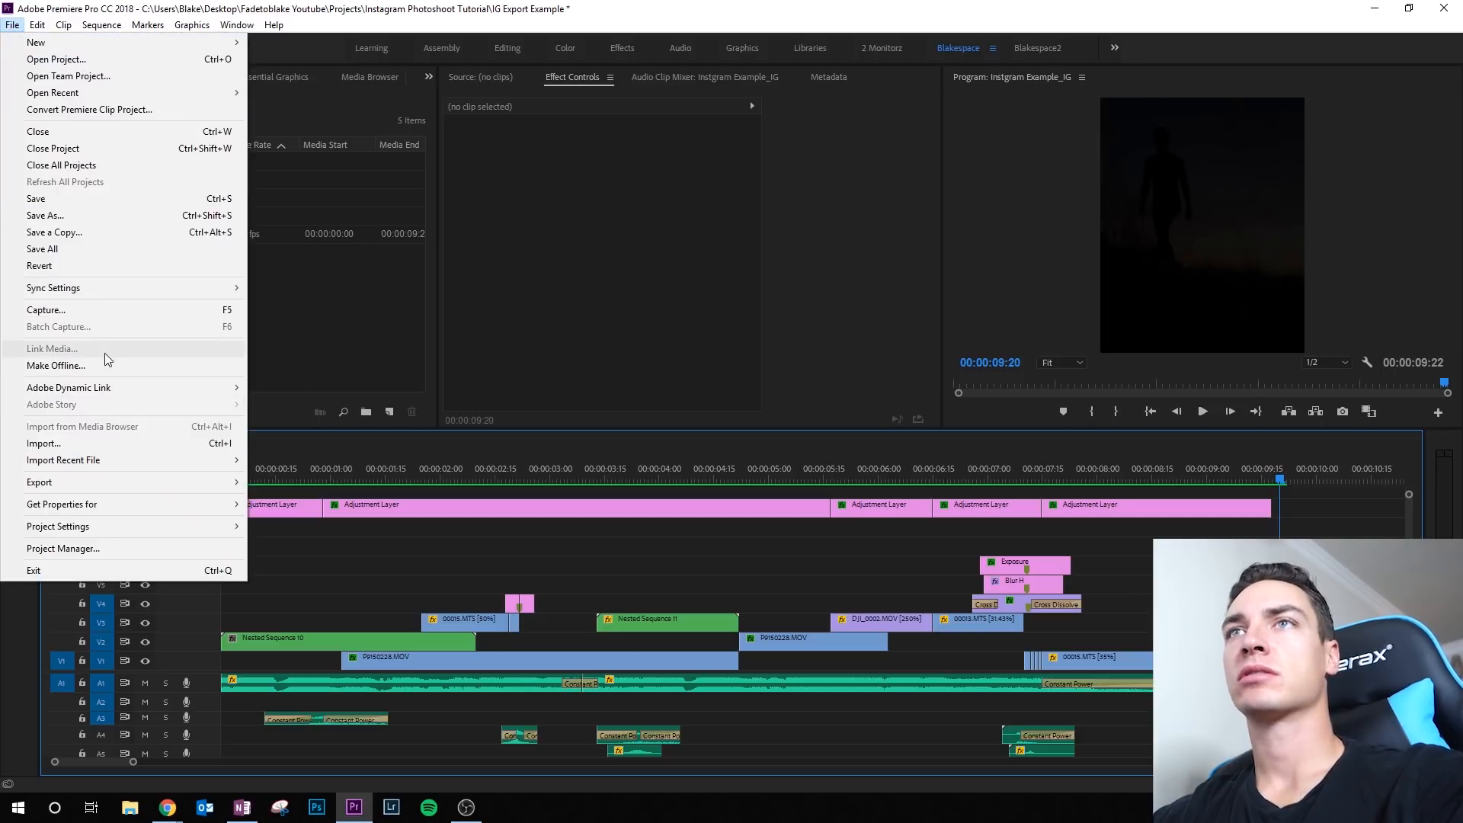
- Start a media export of the sequence from the File menu
{"action": "left_click", "coordinate": [40, 483]}
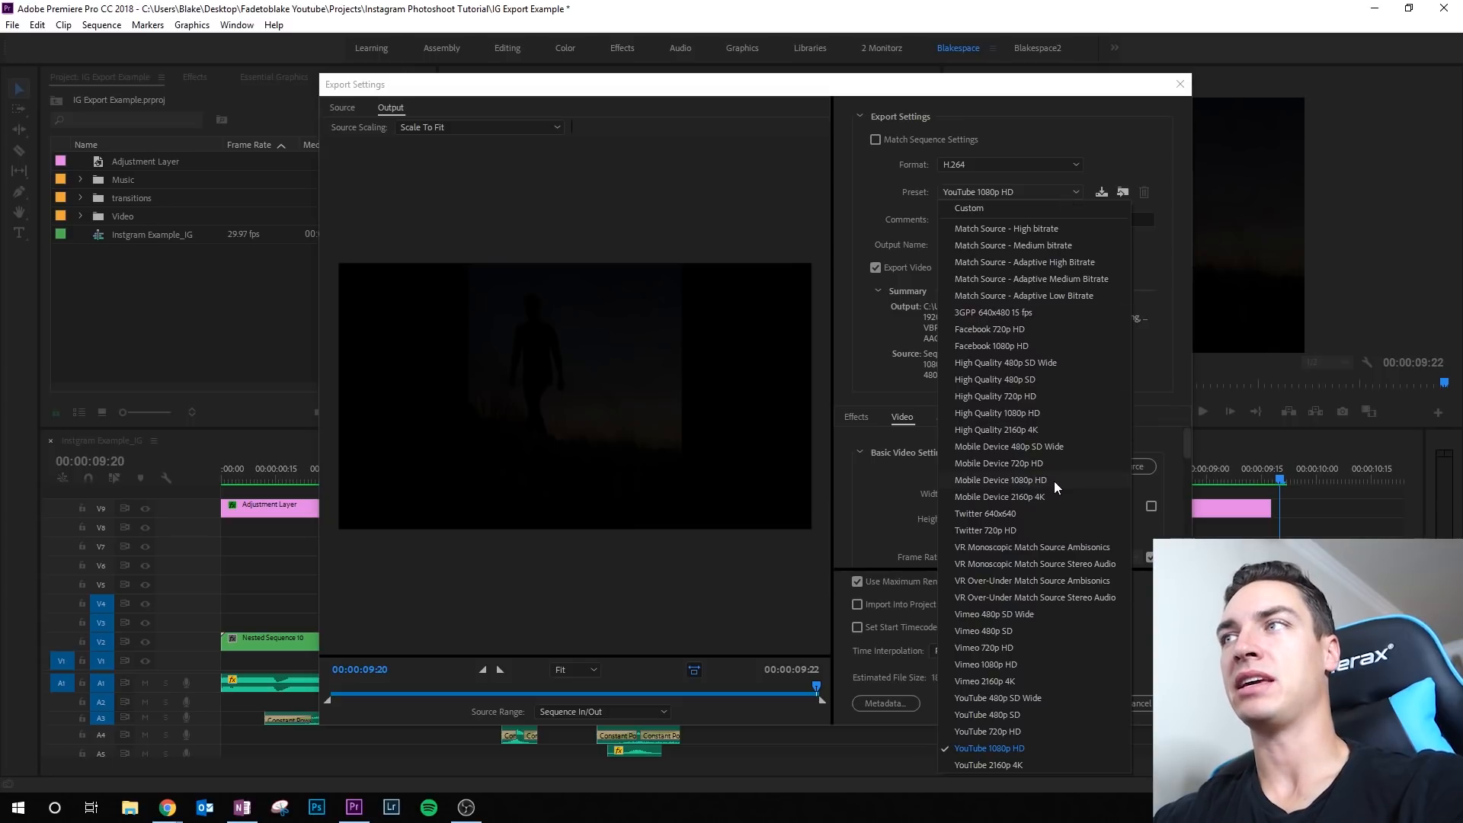
- Choose the Mobile Device 1080p HD preset for the H.264 export
{"action": "left_click", "coordinate": [988, 747]}
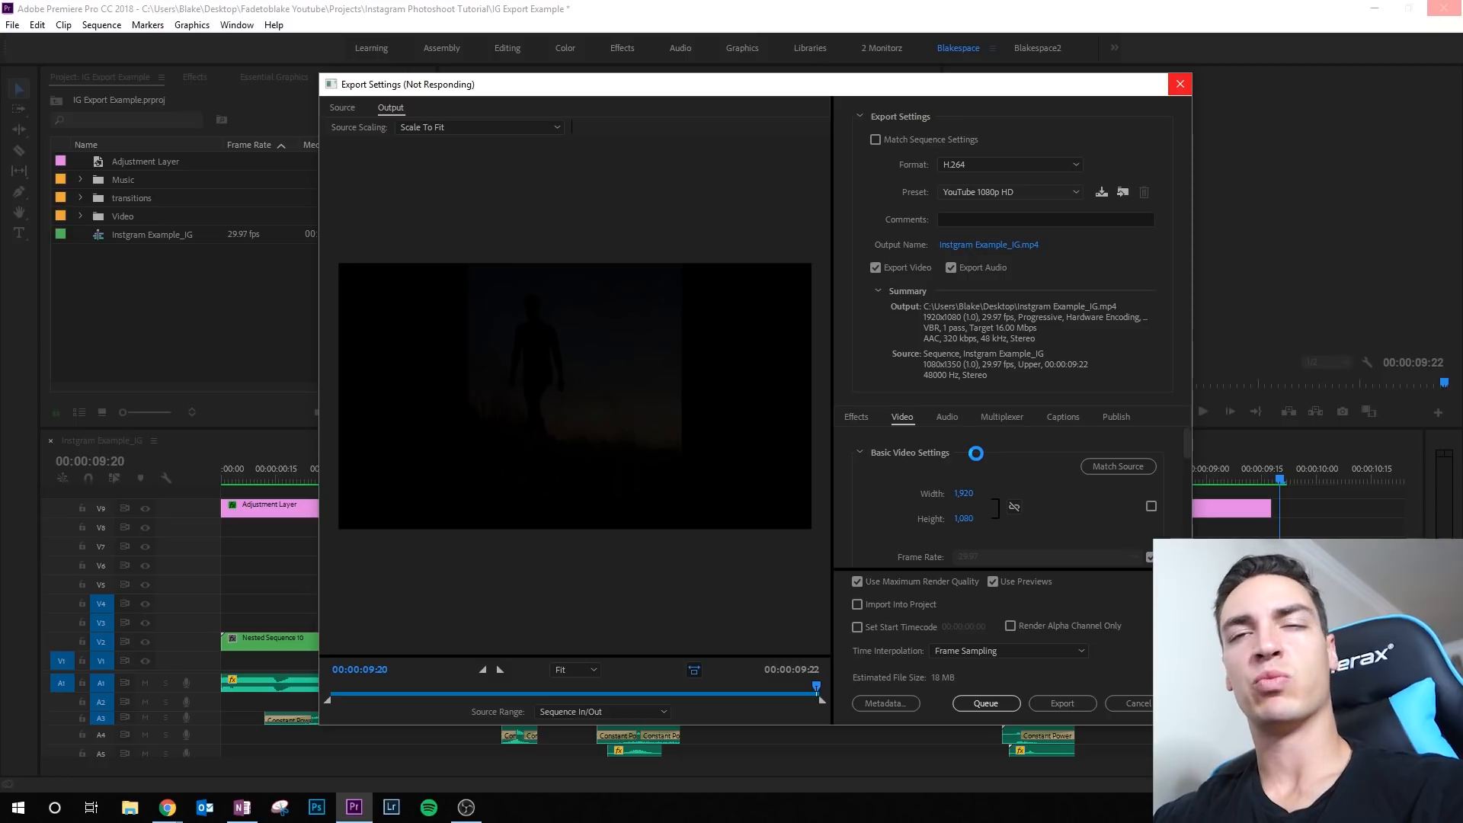
{"action": "left_click", "coordinate": [1178, 84]}
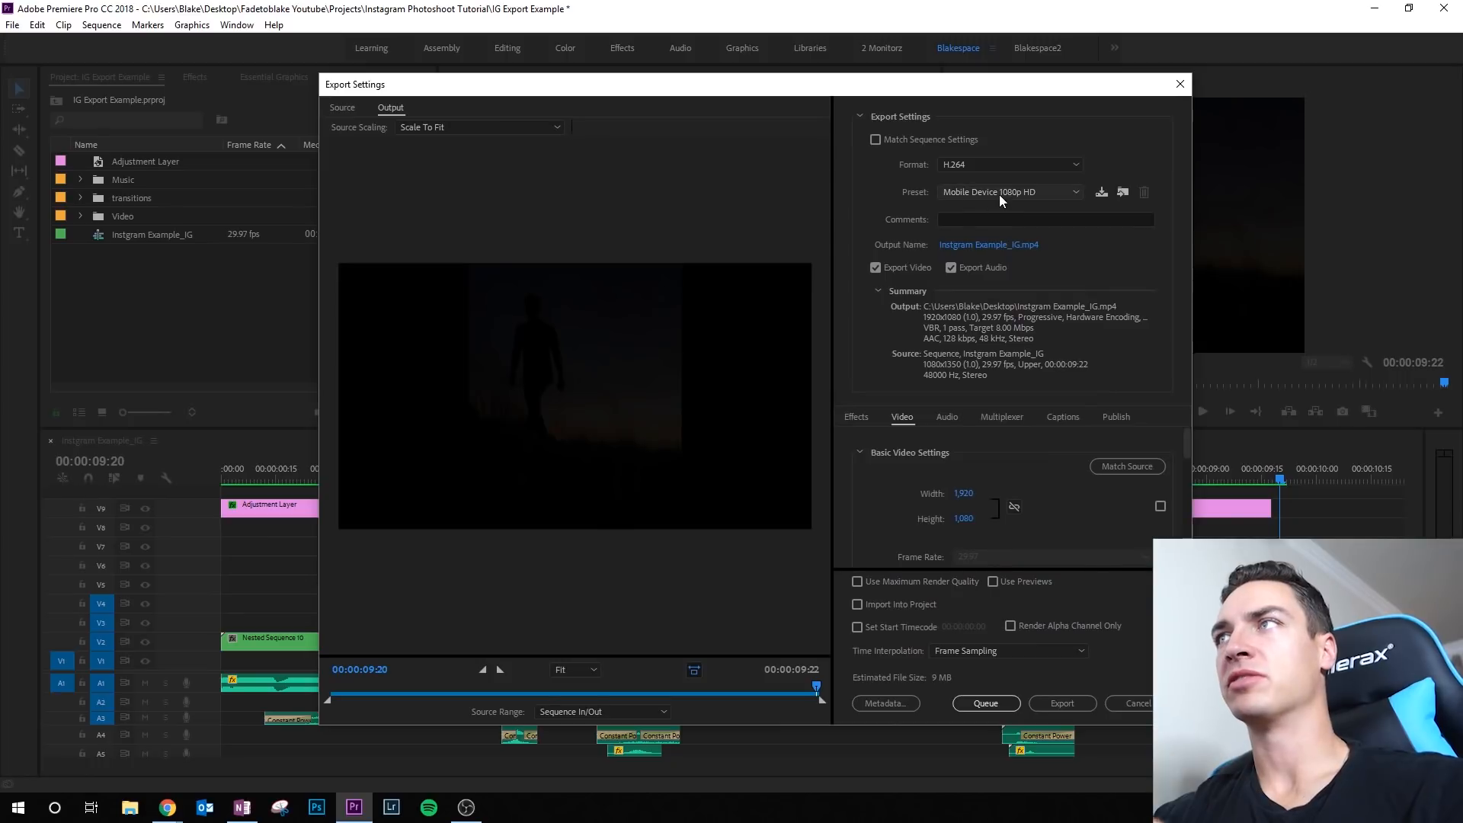
{"action": "mouse_move", "coordinate": [993, 192]}
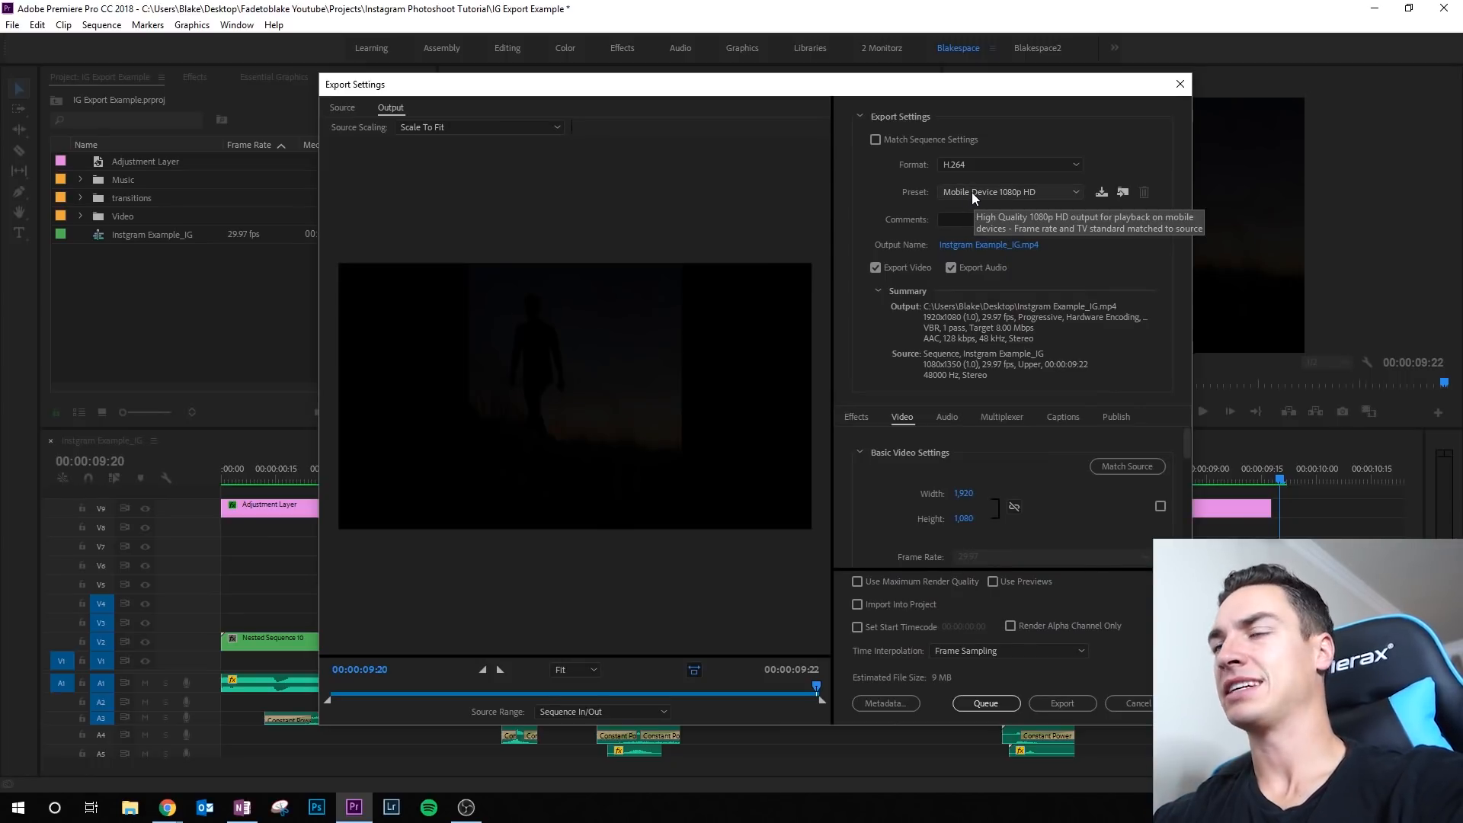
{"action": "mouse_move", "coordinate": [558, 512]}
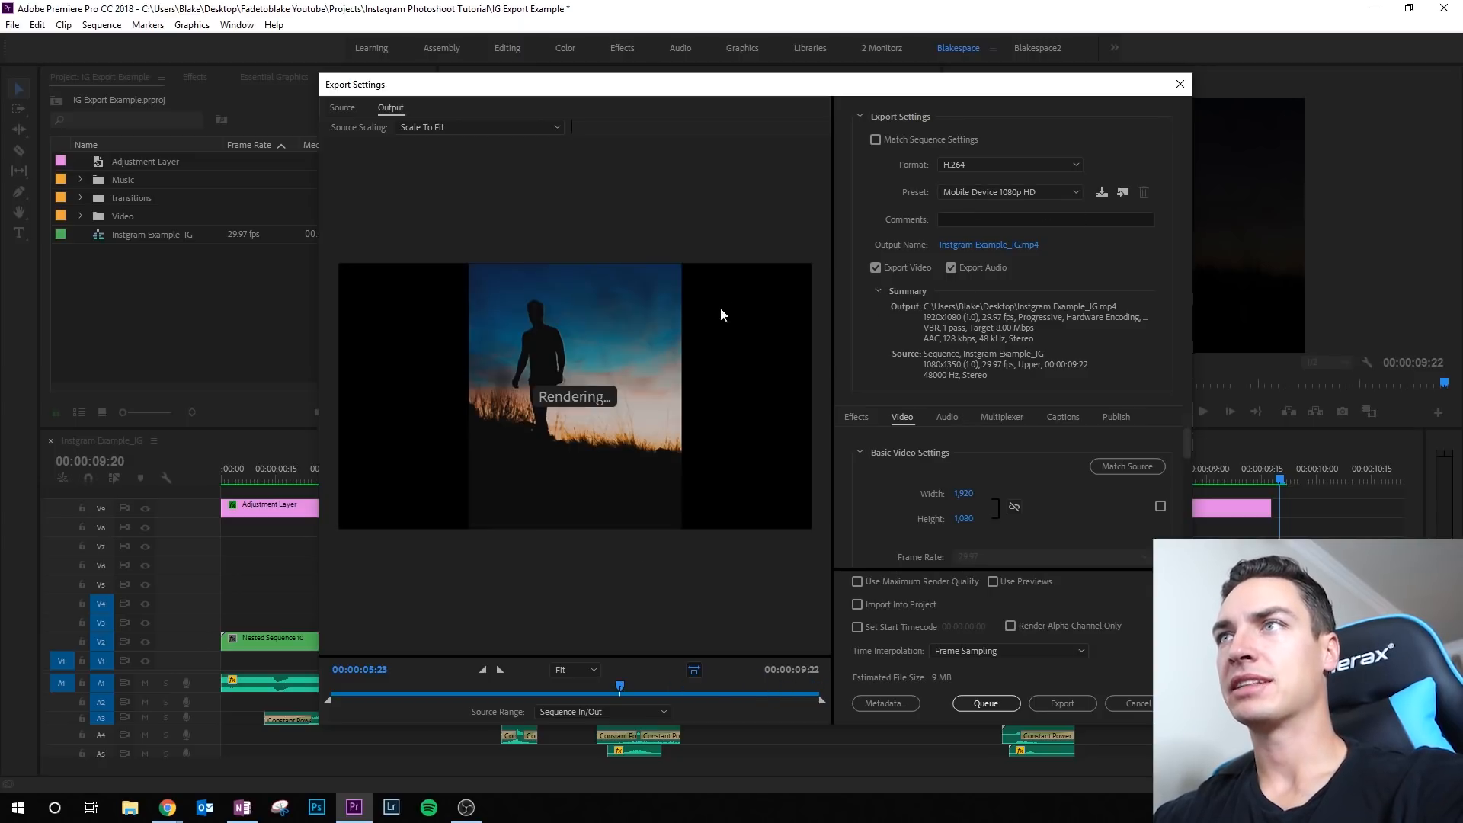
{"action": "mouse_move", "coordinate": [1020, 391]}
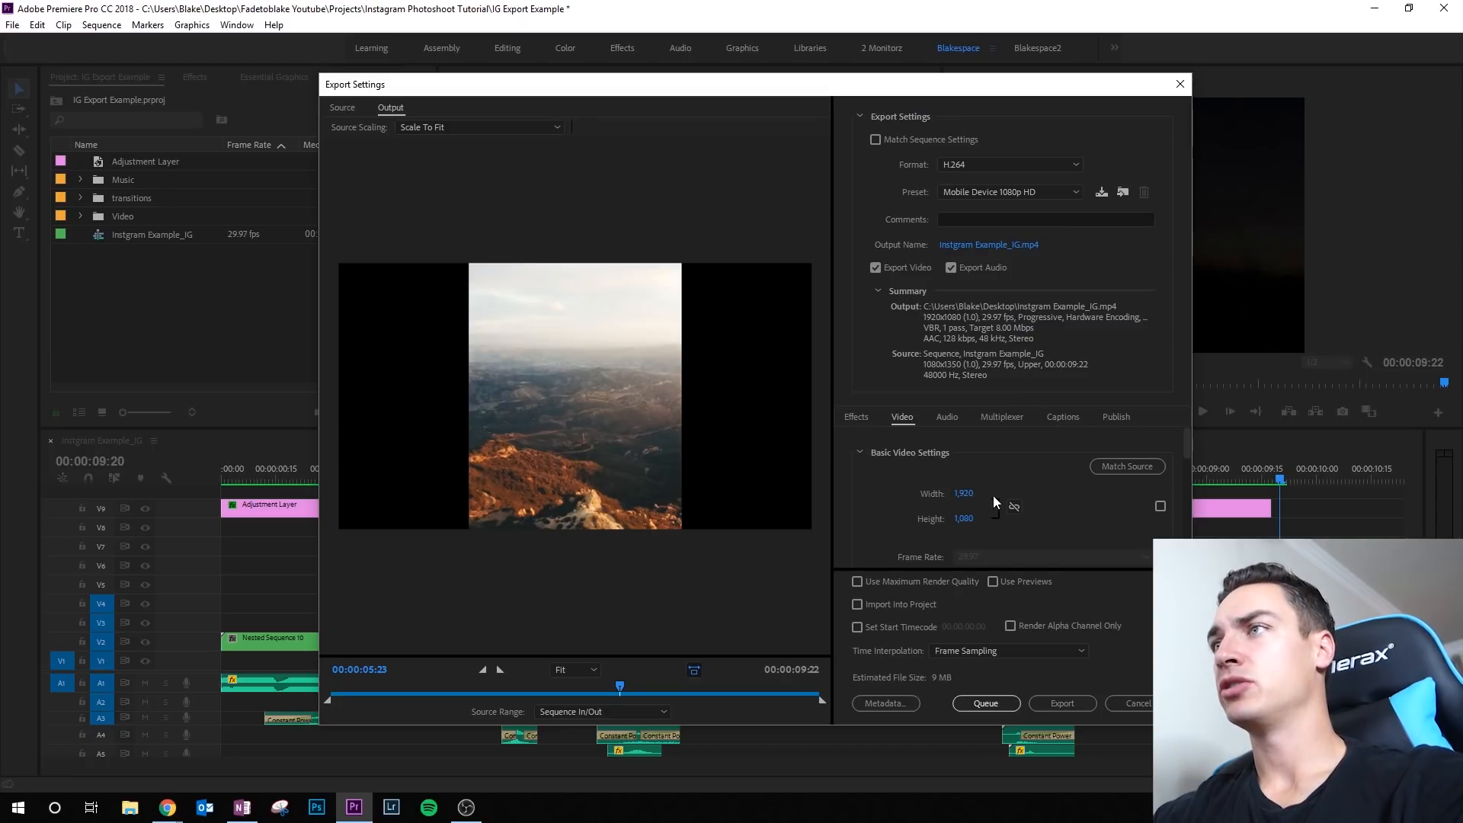
{"action": "mouse_move", "coordinate": [875, 439]}
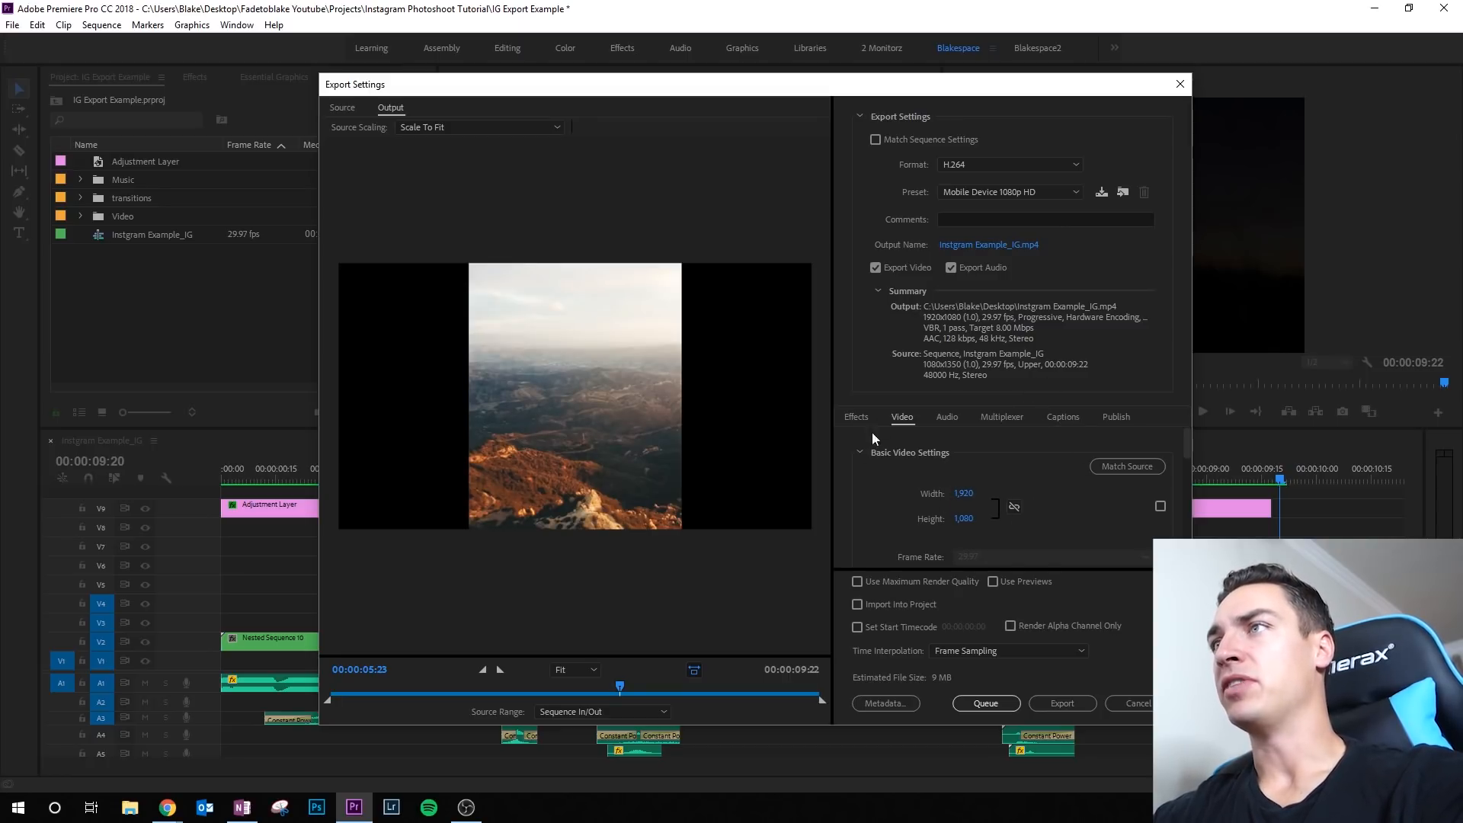
{"action": "mouse_move", "coordinate": [1012, 506]}
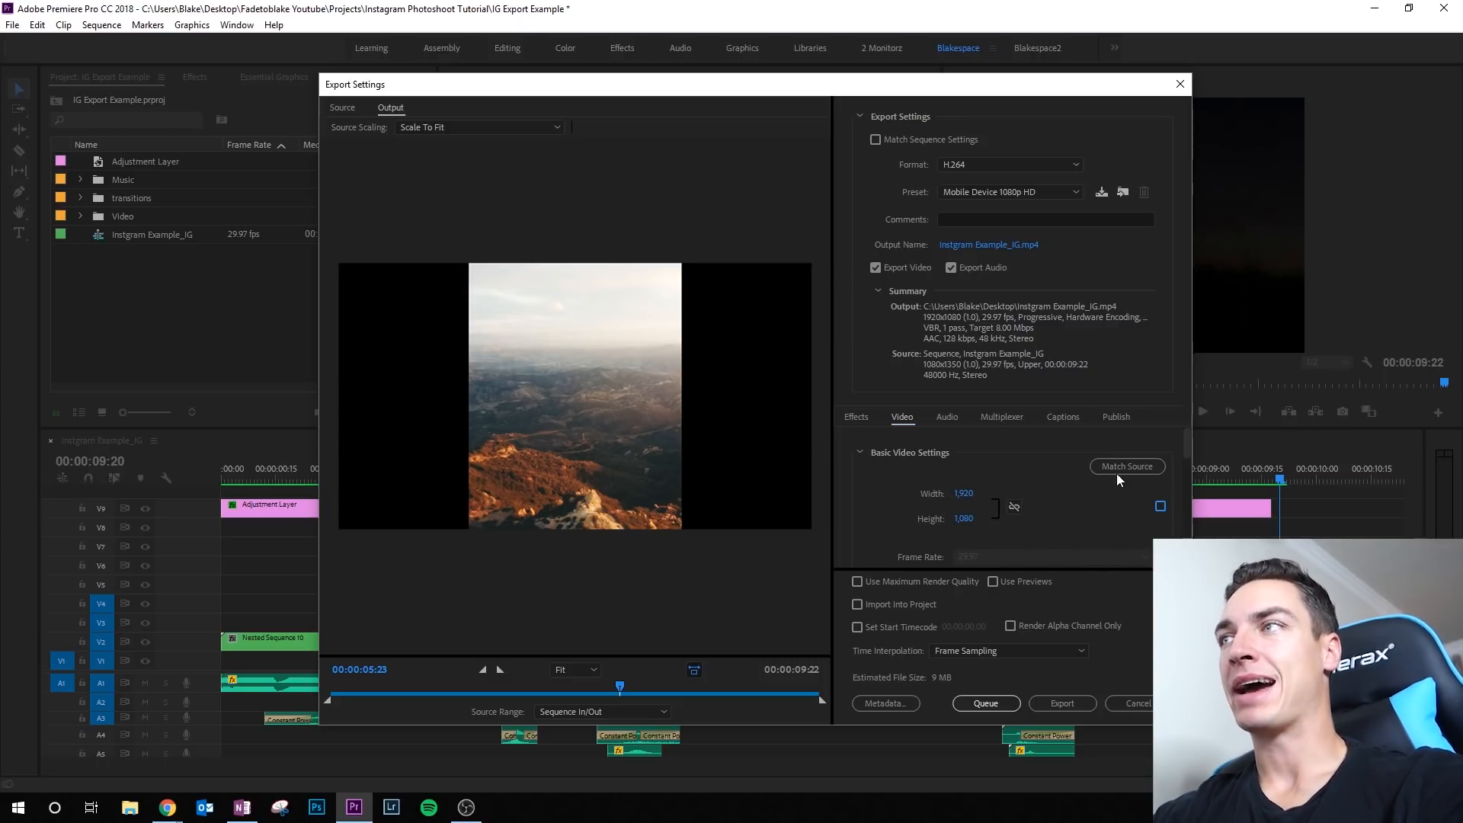
{"action": "mouse_move", "coordinate": [1159, 506]}
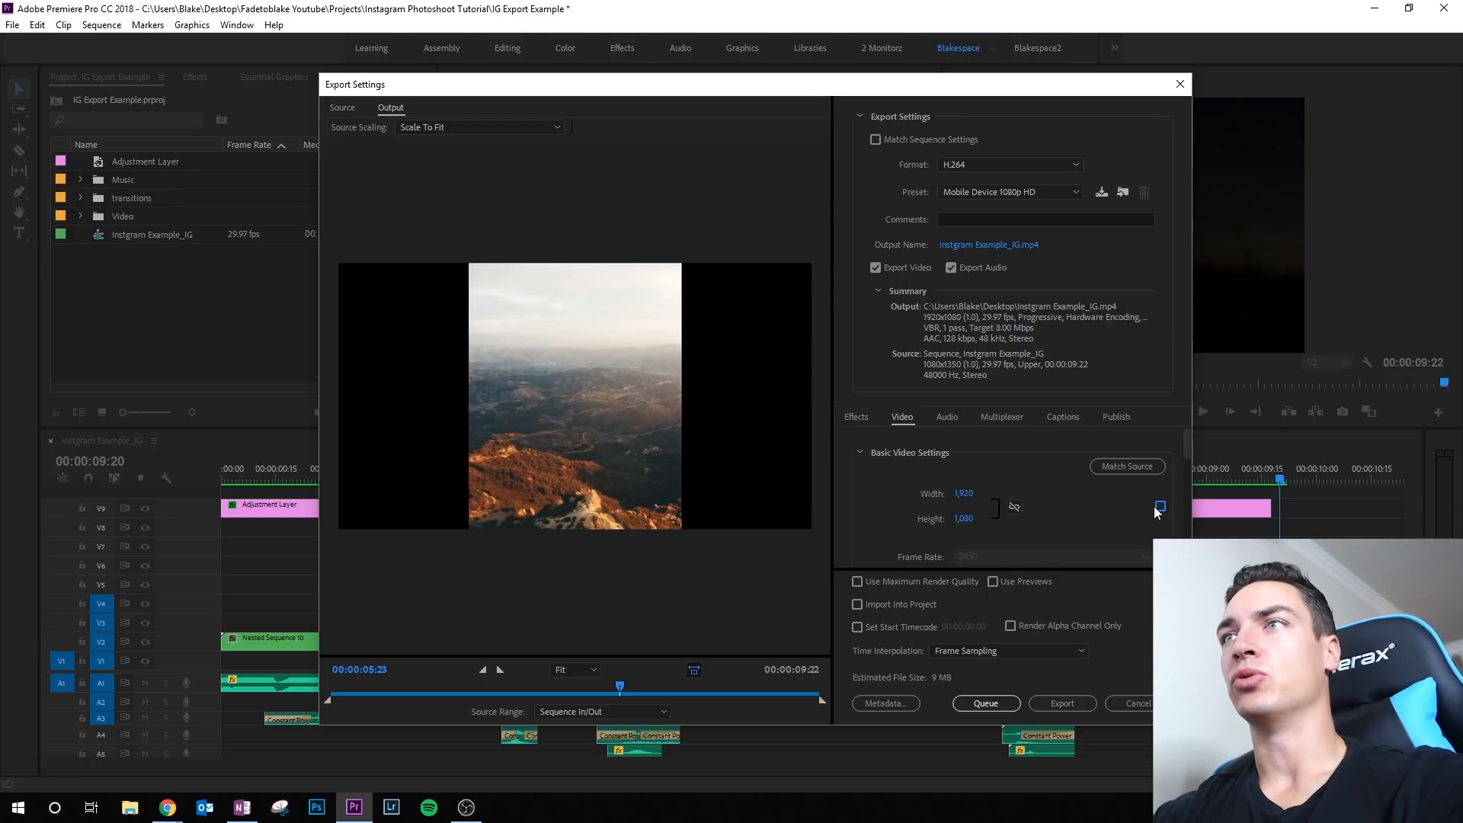
- Enable Match Source so the output is 1080 × 1350, then scrub the preview to about eight seconds
{"action": "left_click", "coordinate": [1152, 506]}
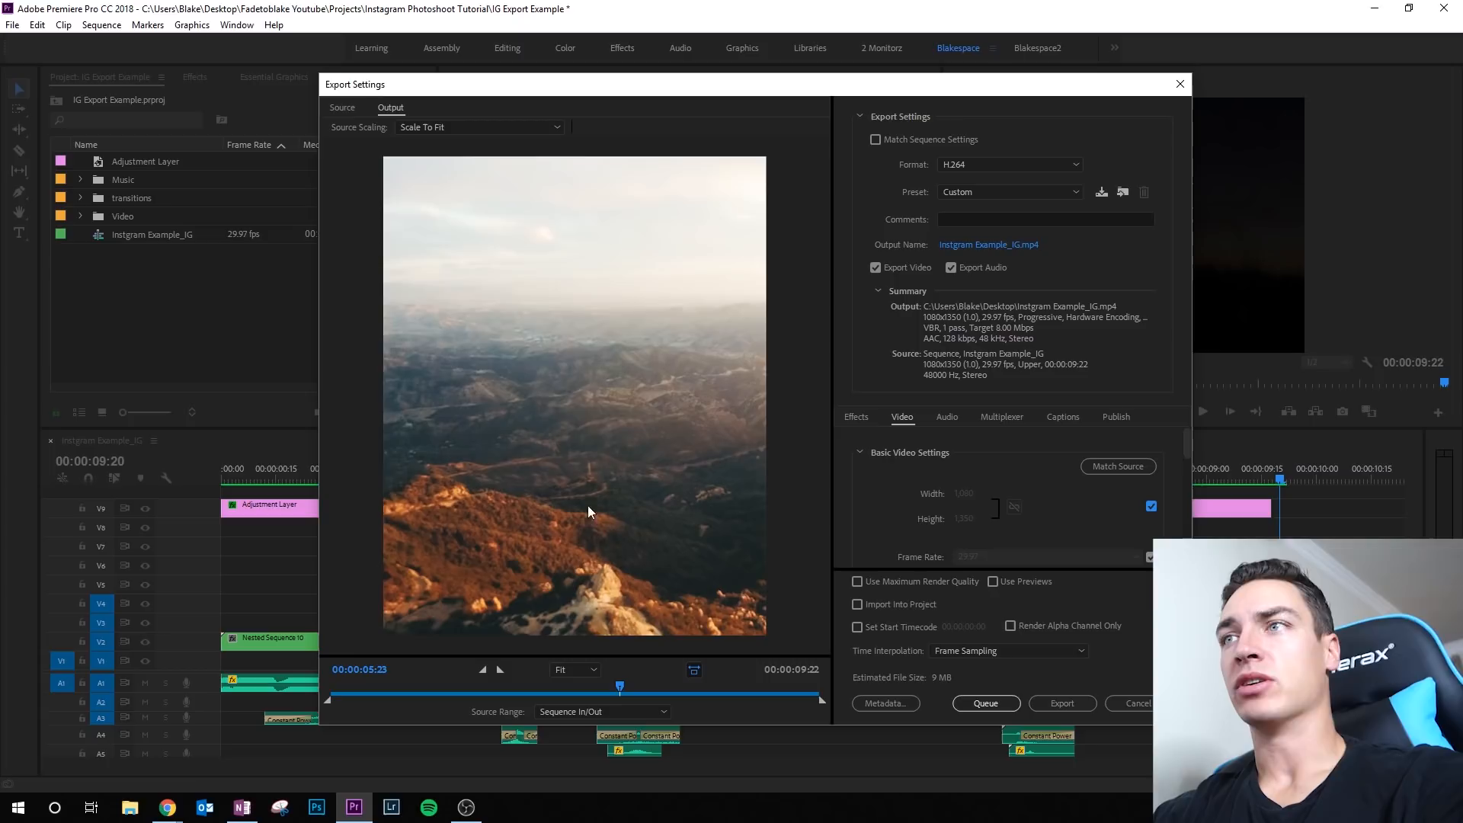
{"action": "left_click_drag", "start_coordinate": [619, 687], "coordinate": [544, 687]}
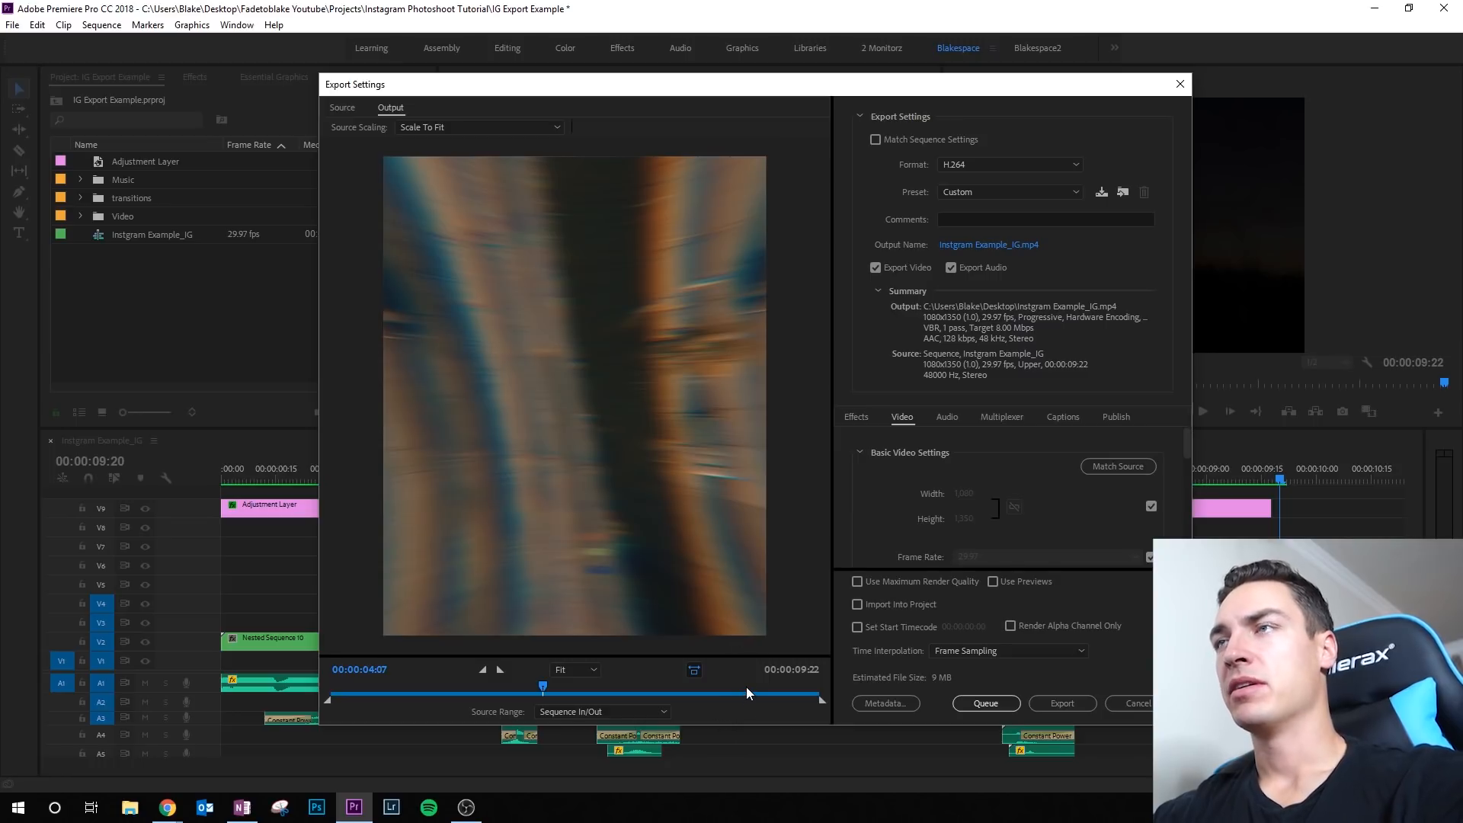
{"action": "left_click_drag", "start_coordinate": [543, 686], "coordinate": [745, 686]}
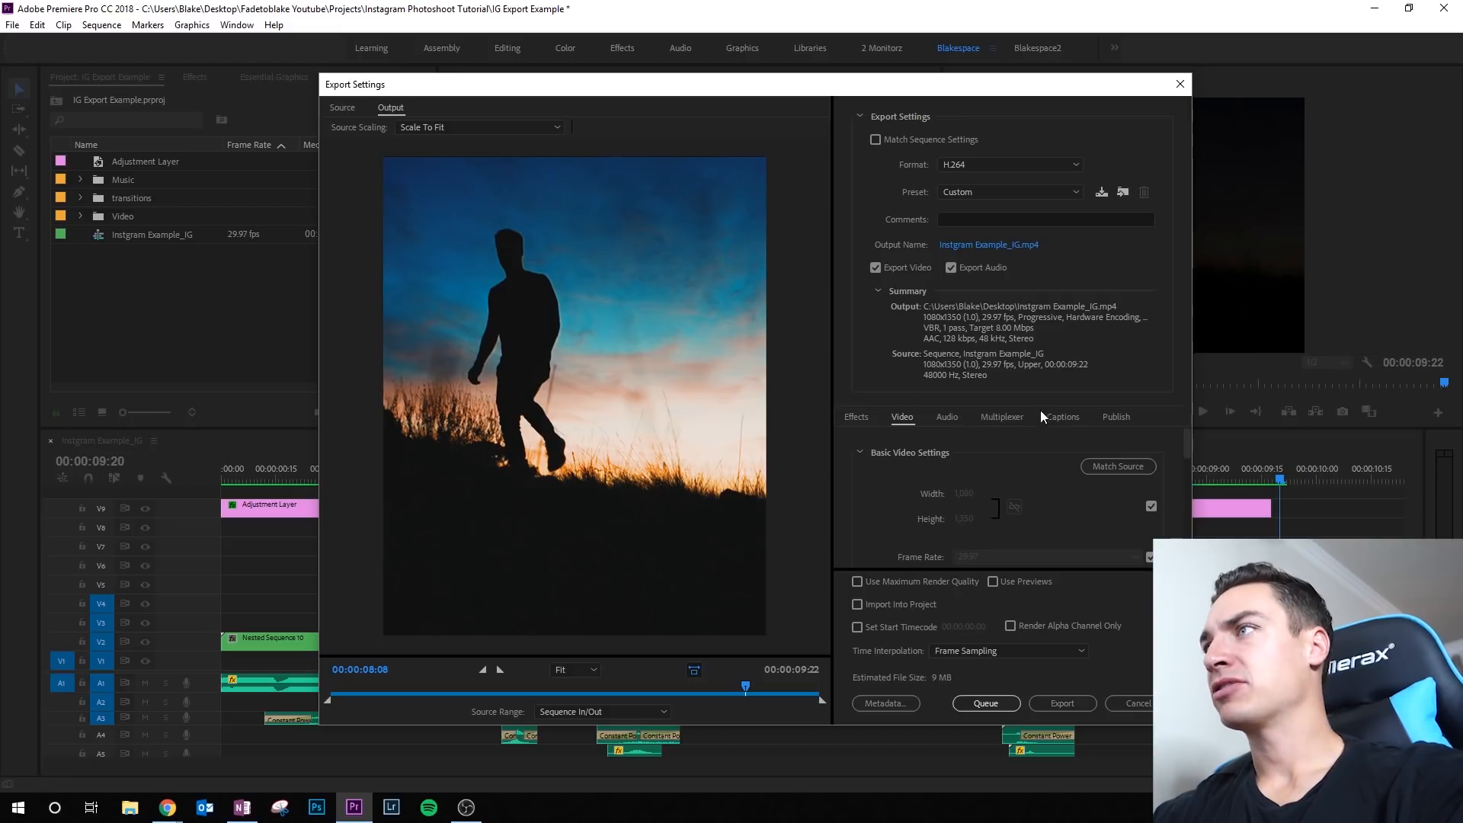
- Raise the Target Bitrate slider from 8 to 10 Mbps under Bitrate Settings
{"action": "scroll", "scroll_direction": "down", "scroll_amount": 3}
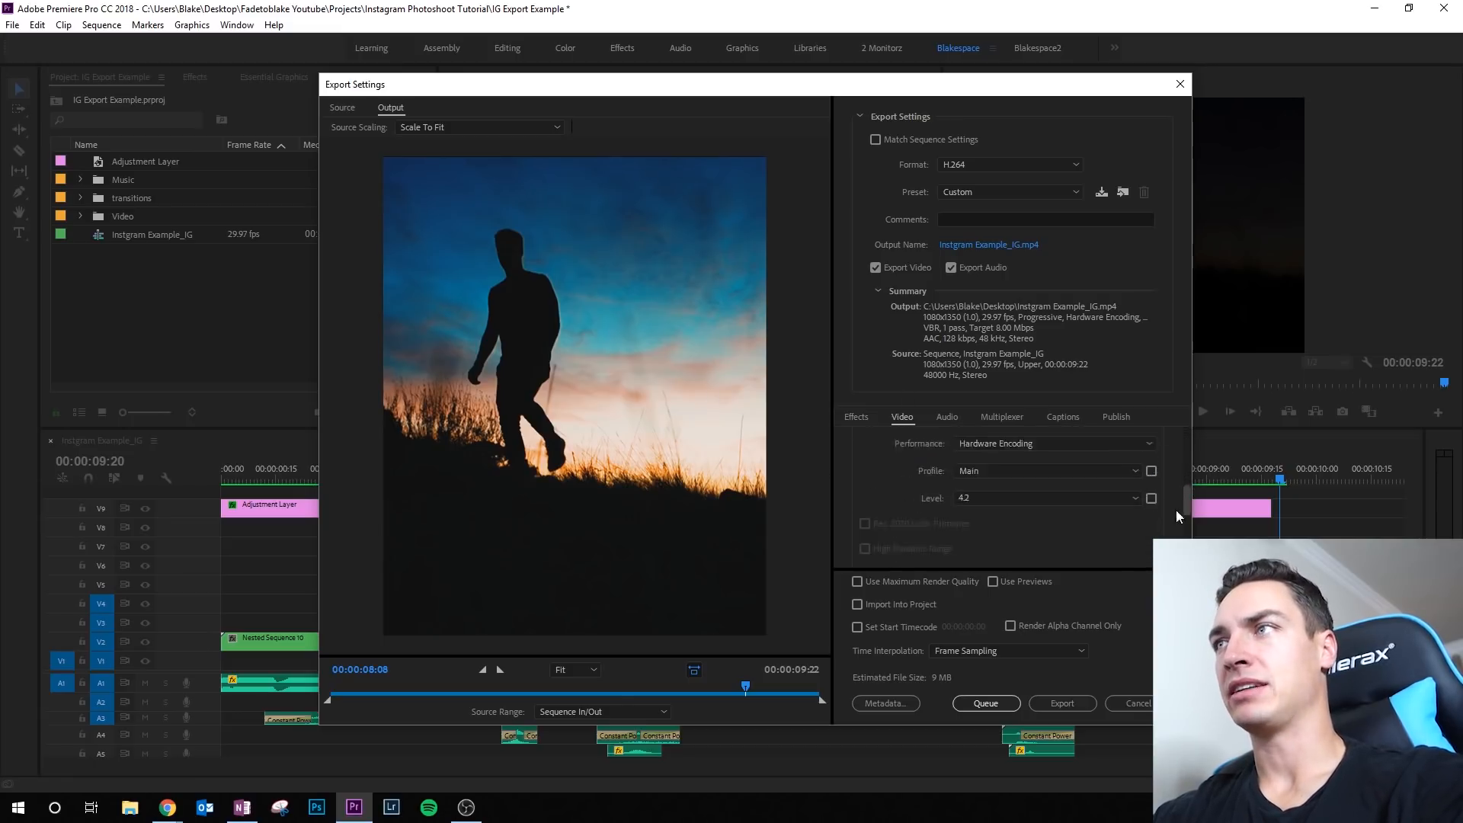
{"action": "scroll", "scroll_direction": "down", "scroll_amount": 3}
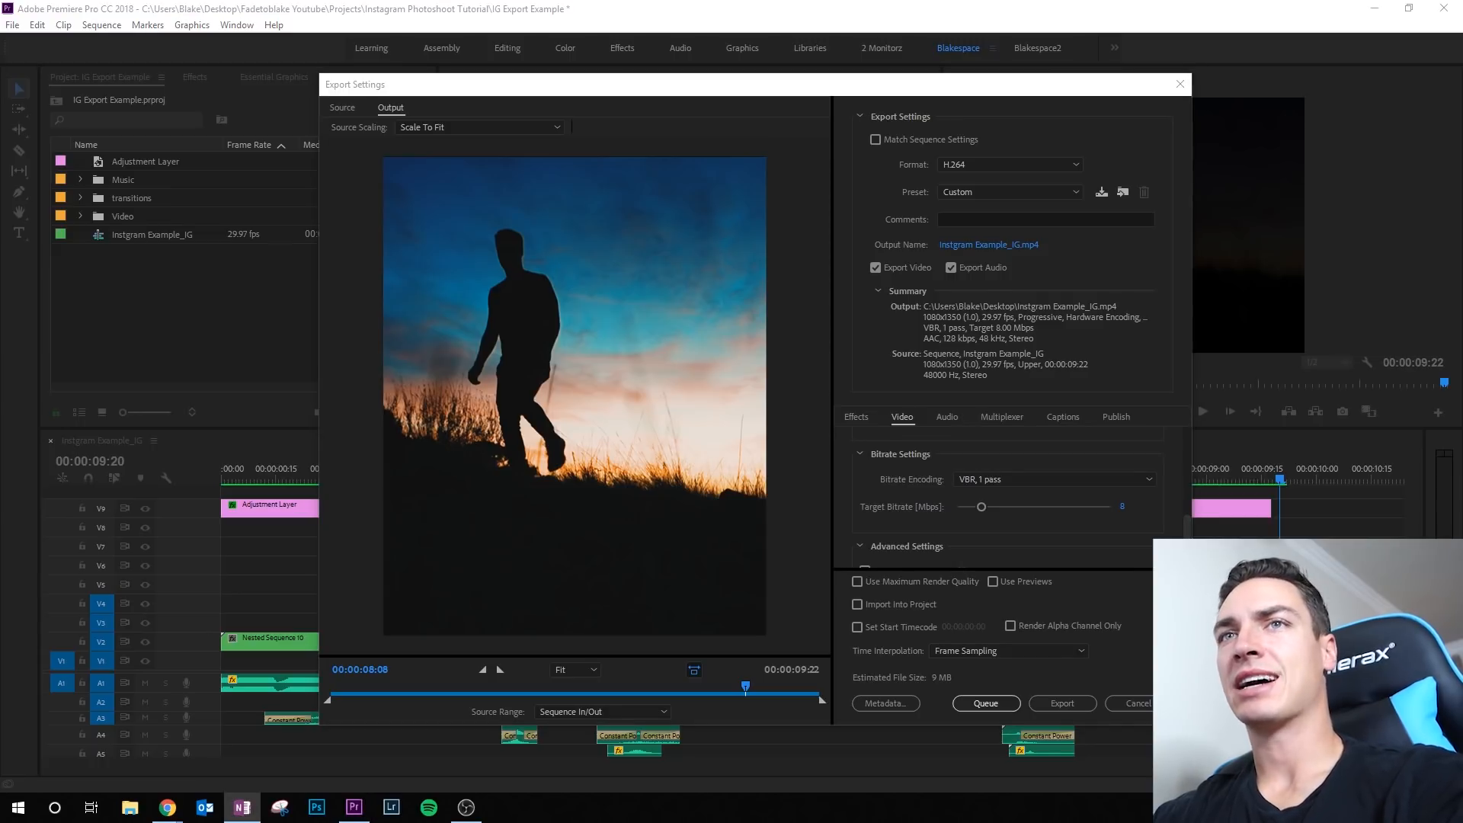
{"action": "mouse_move", "coordinate": [733, 352]}
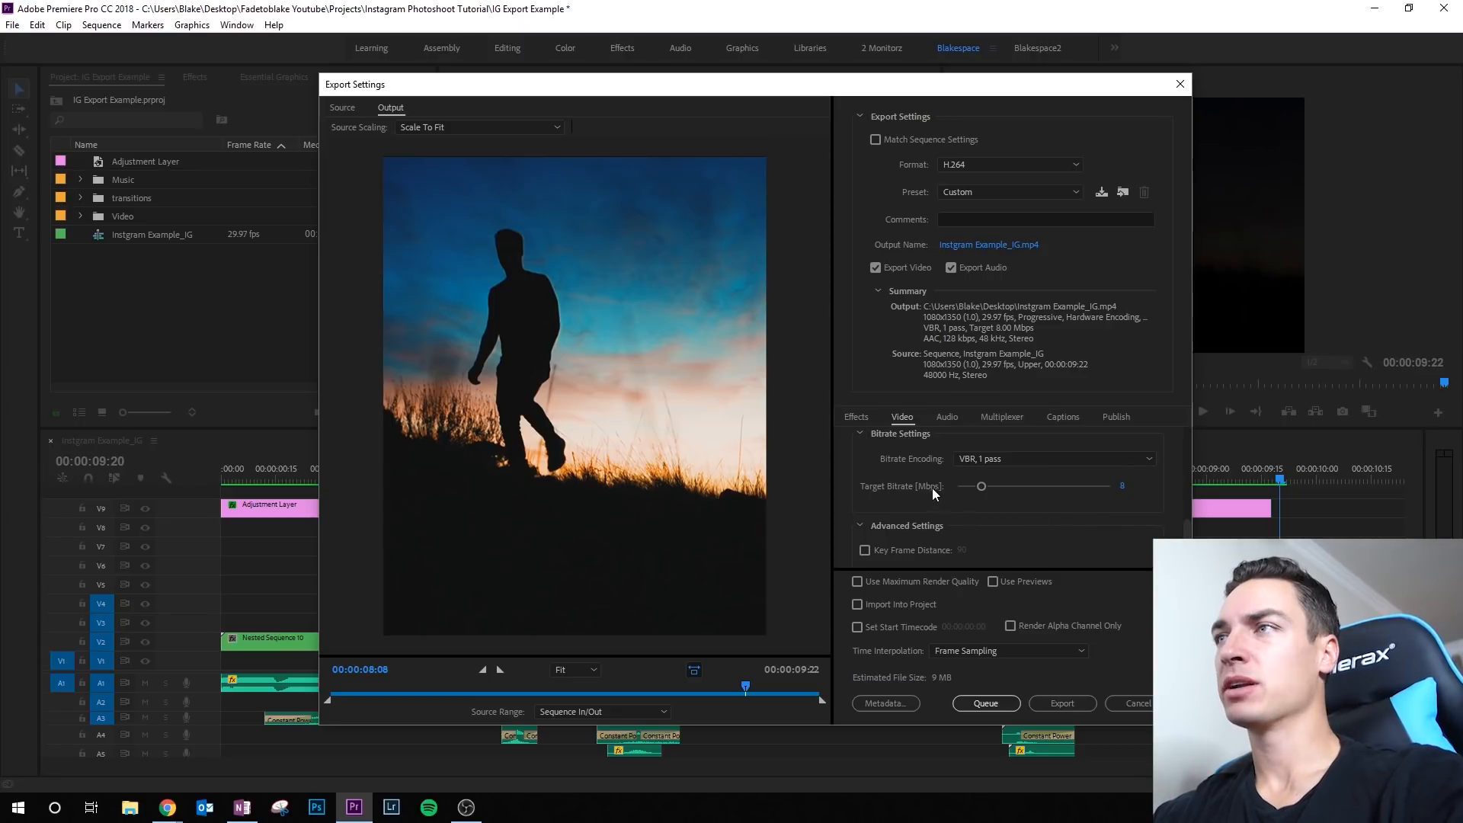
{"action": "left_click_drag", "start_coordinate": [979, 484], "coordinate": [986, 486]}
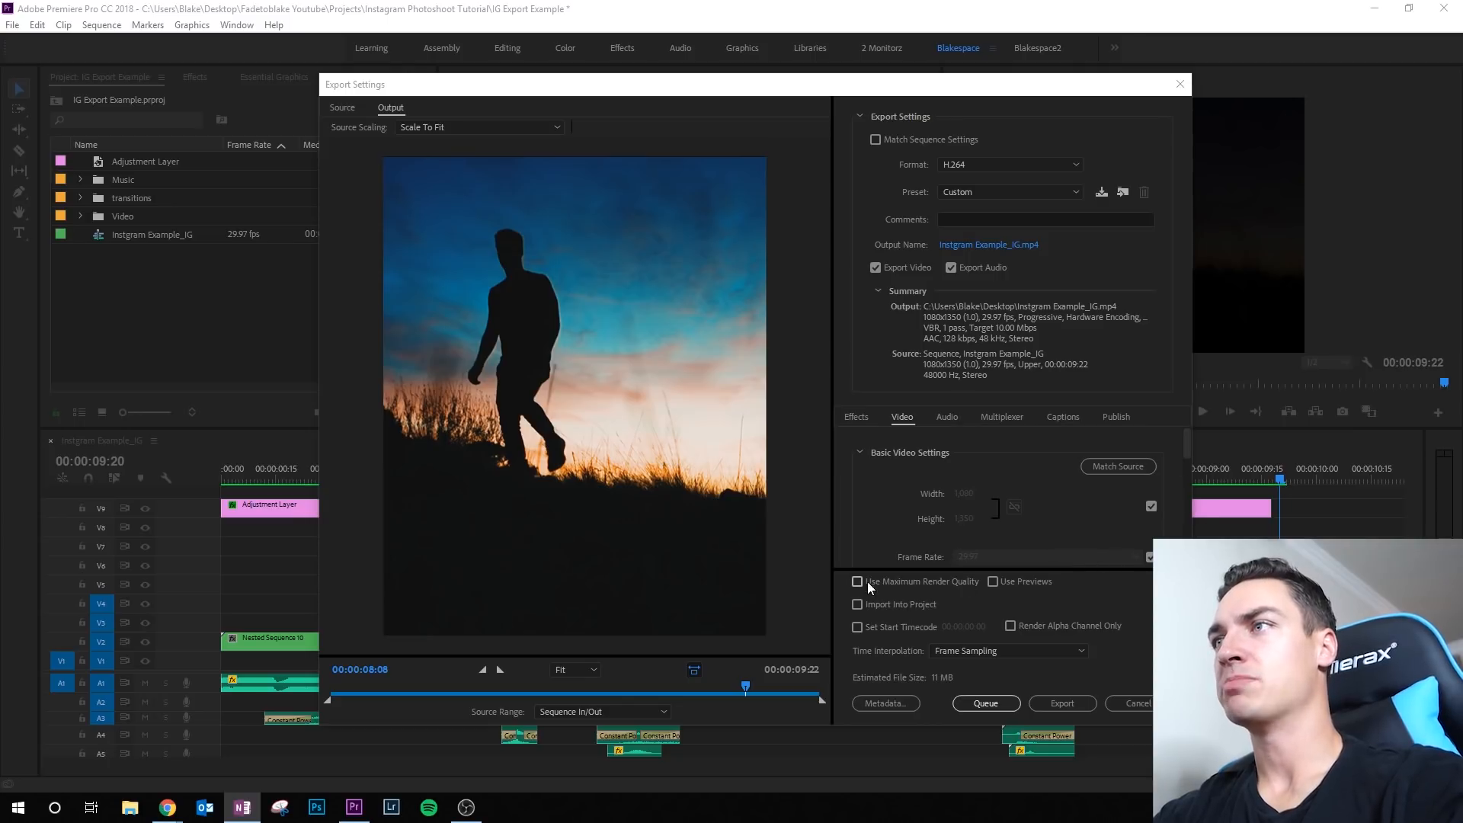
- Enable Use Maximum Render Quality, Render at Maximum Depth and Use Previews
{"action": "left_click", "coordinate": [857, 580]}
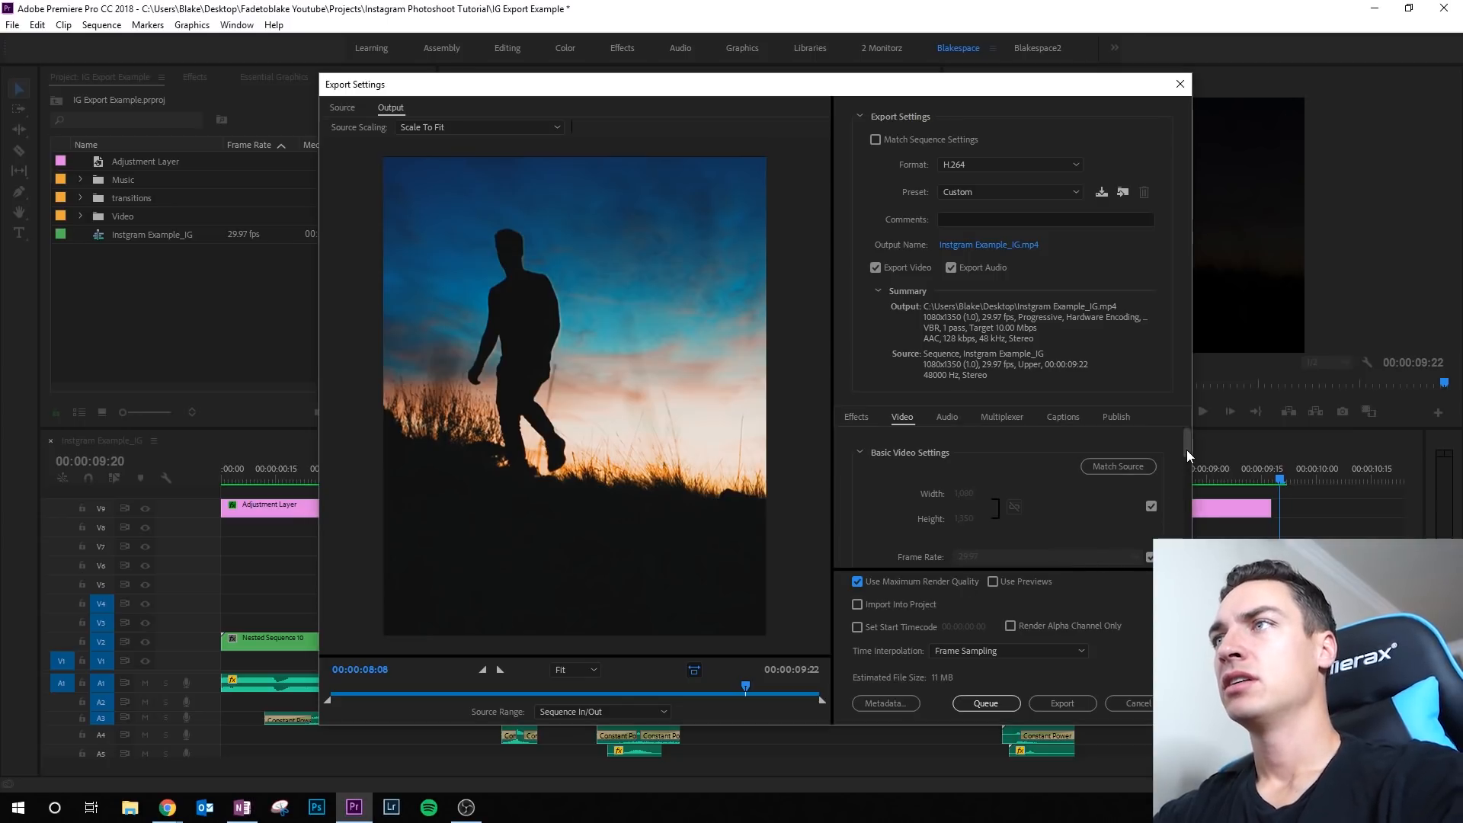
{"action": "scroll", "scroll_direction": "down", "scroll_amount": 3}
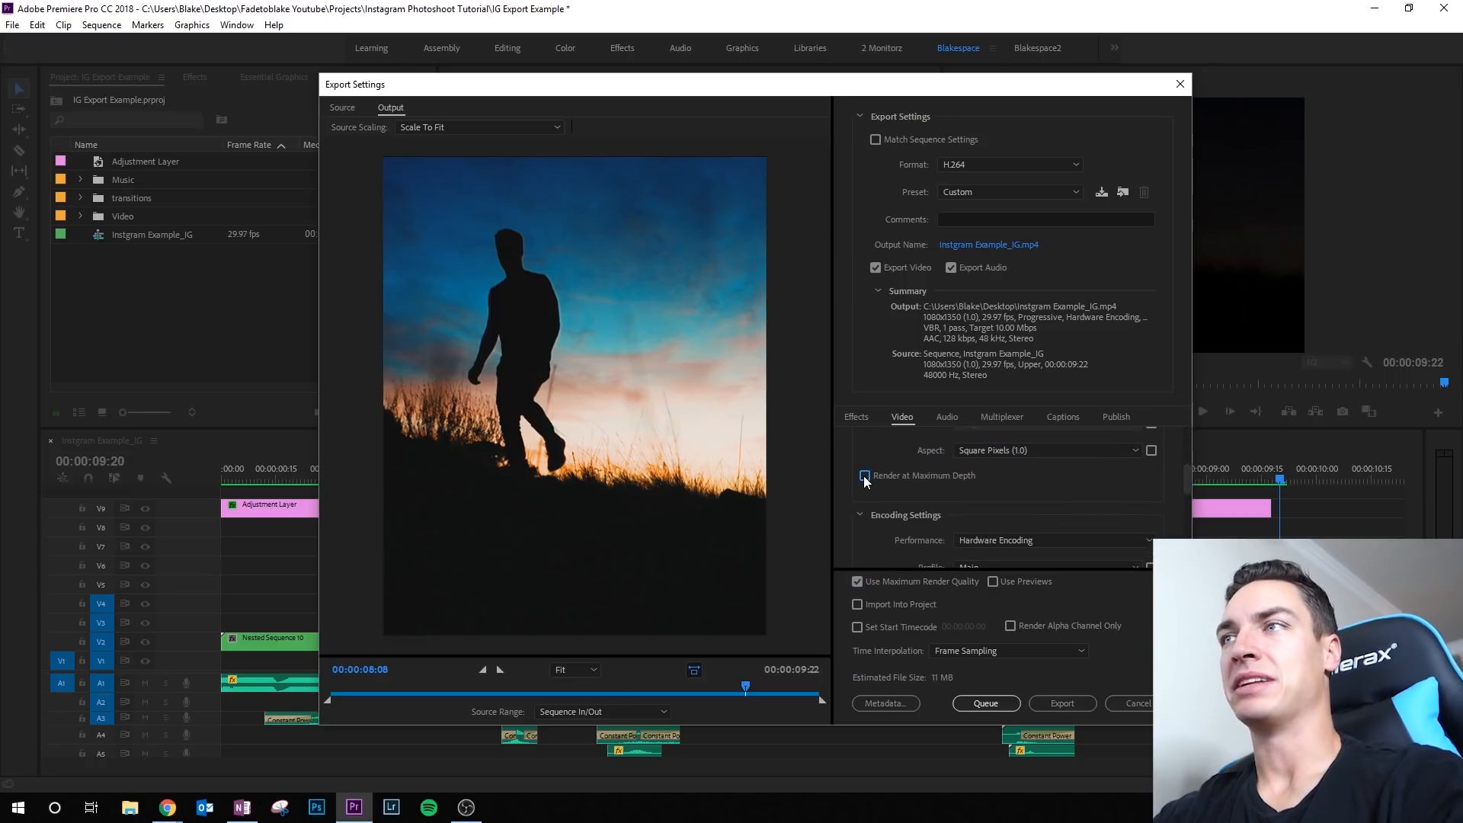
{"action": "left_click", "coordinate": [864, 476]}
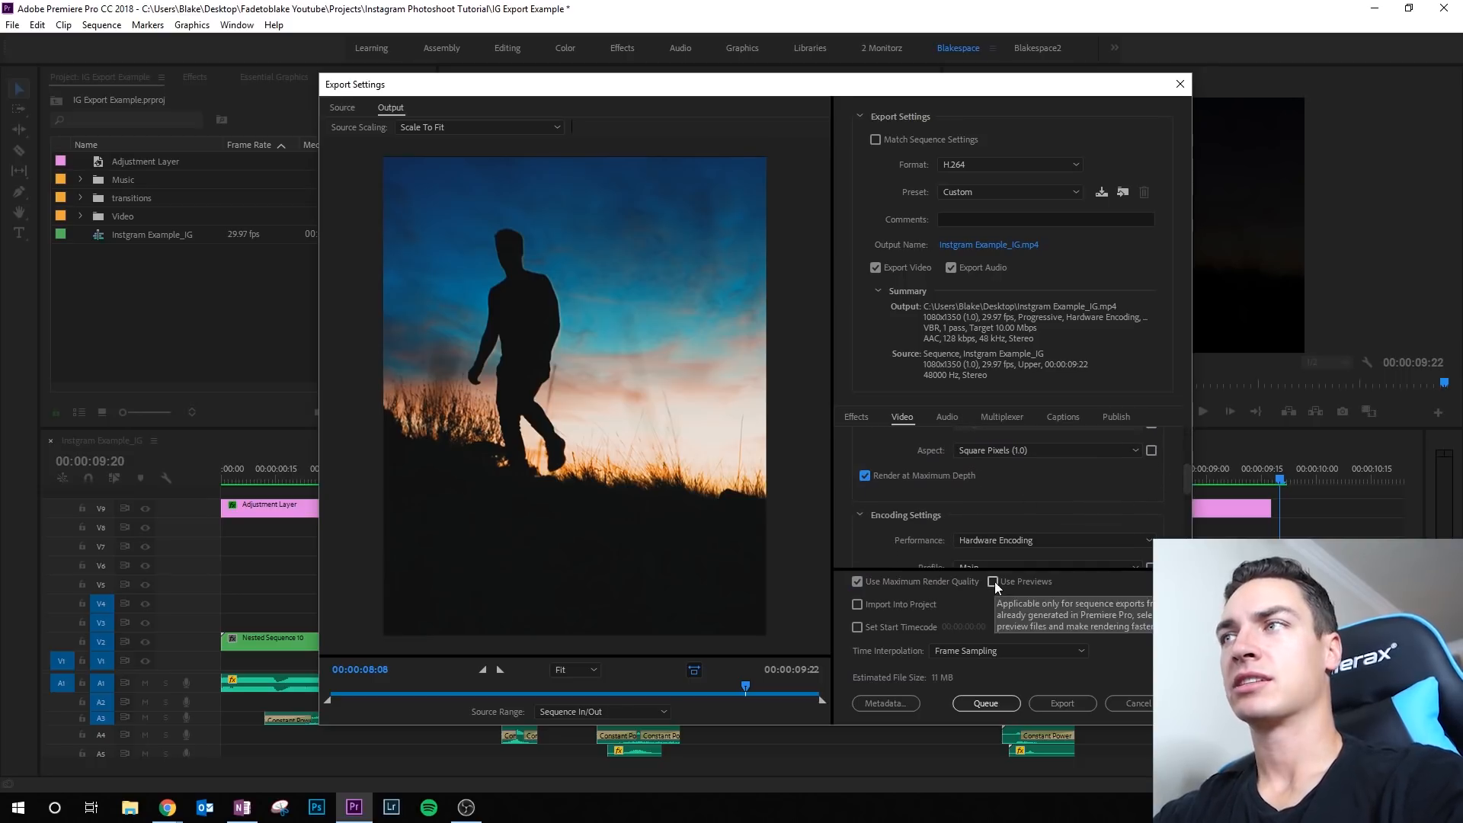
{"action": "left_click", "coordinate": [993, 581]}
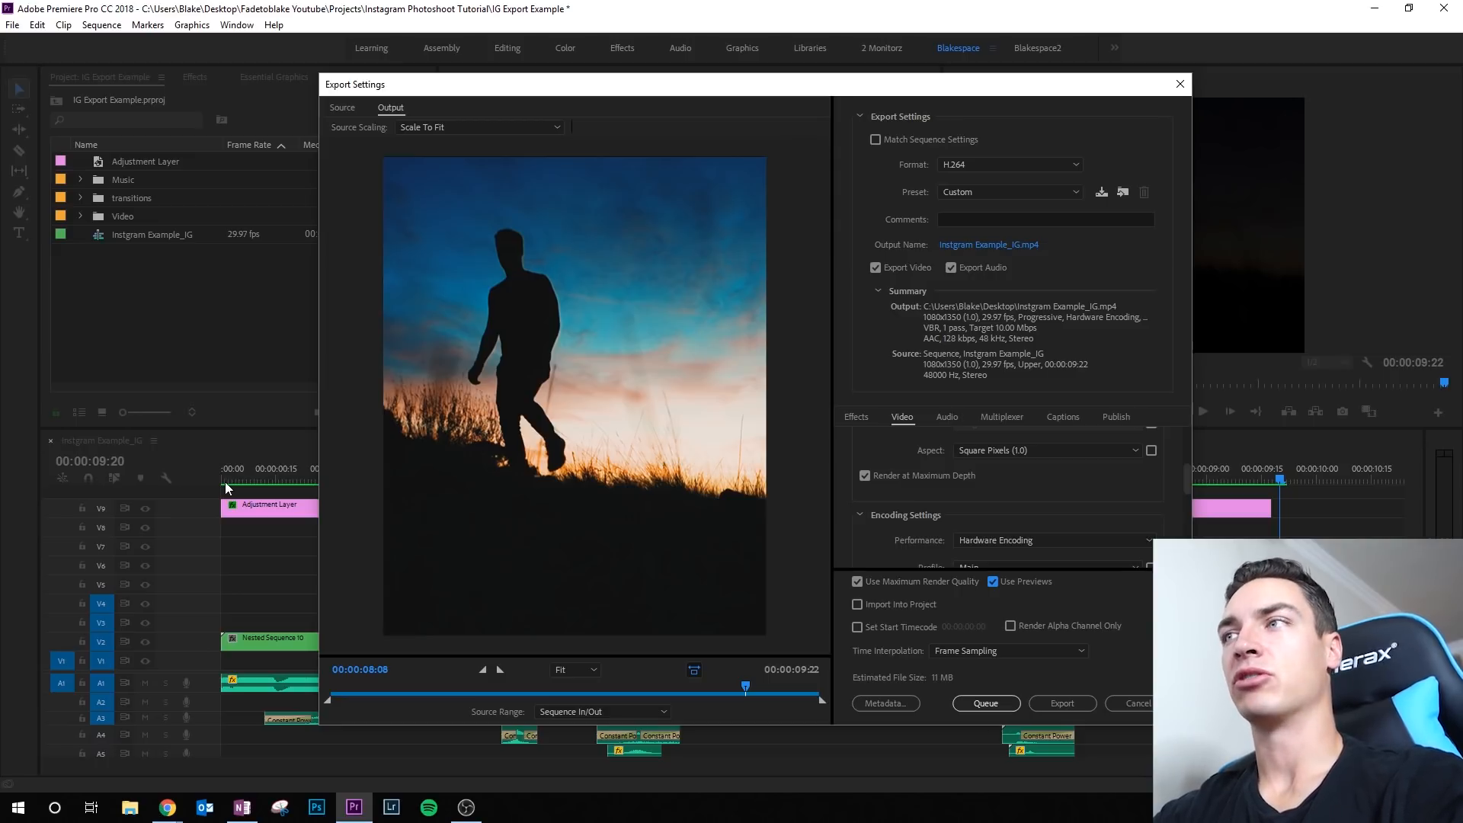
{"action": "mouse_move", "coordinate": [1015, 597]}
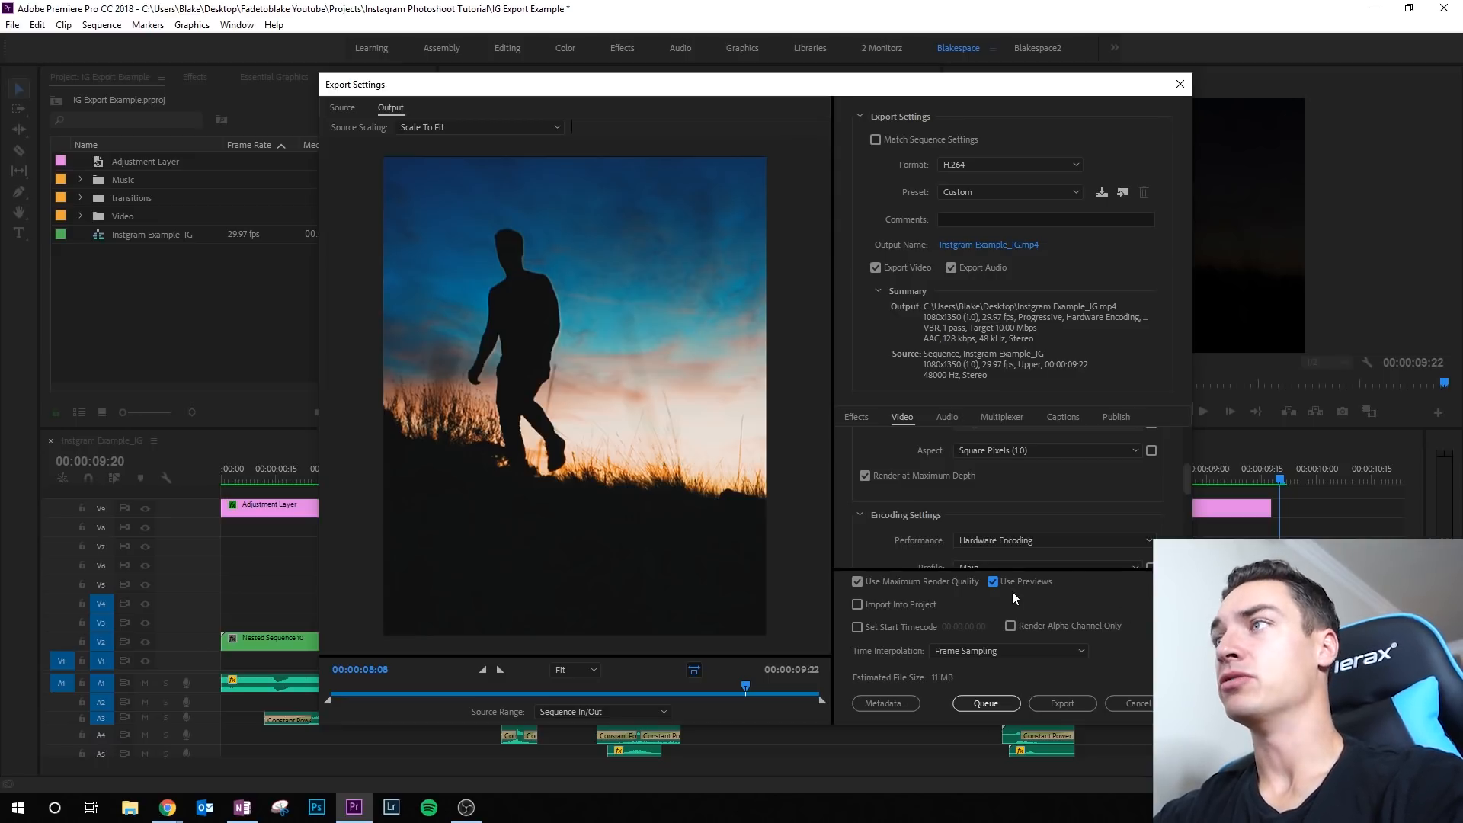
{"action": "mouse_move", "coordinate": [1100, 603]}
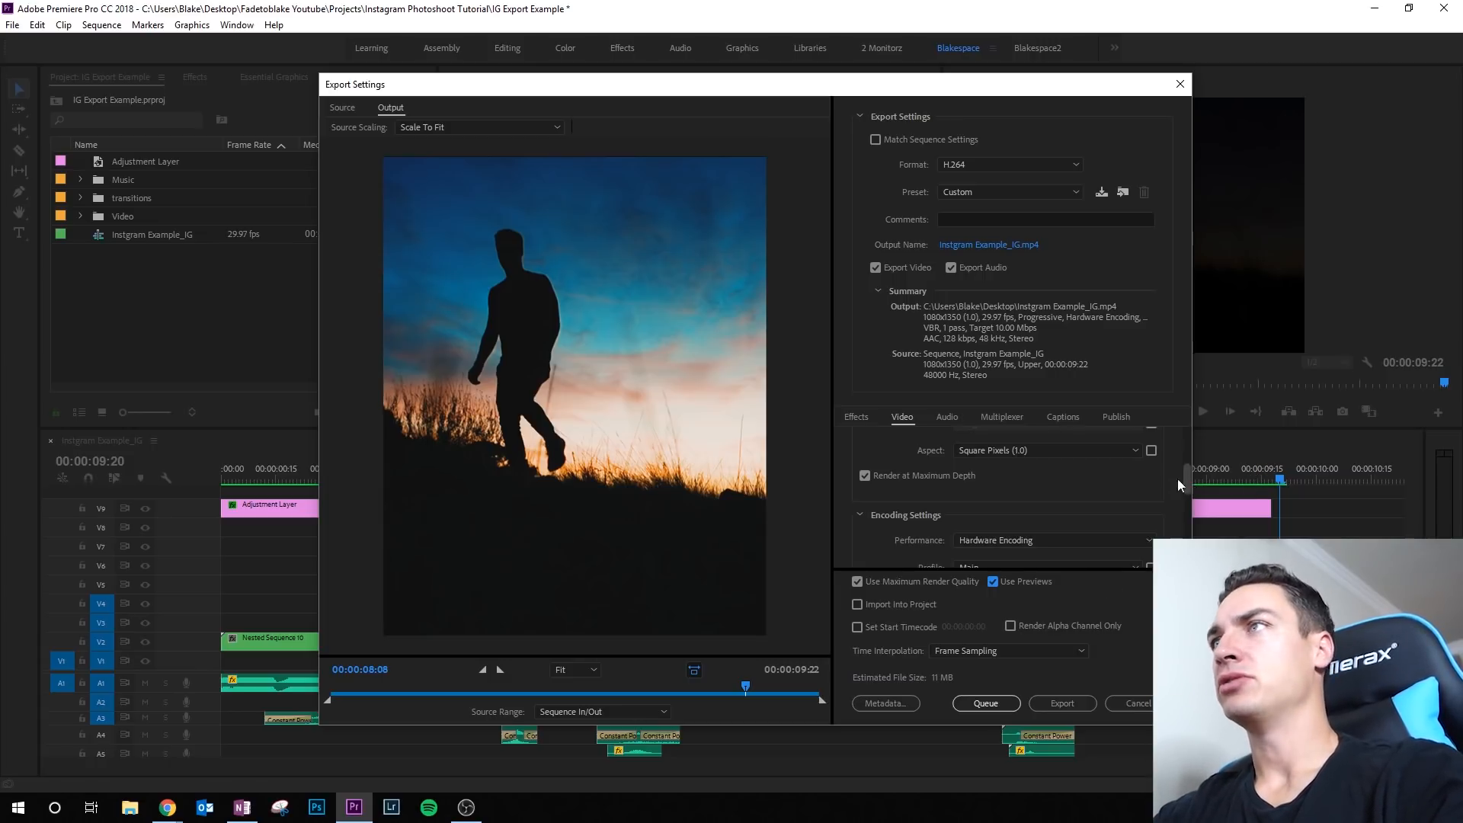
- Export the Instgram Example_IG sequence as the 1080x1350 H.264 file, beginning encoding
{"action": "left_click", "coordinate": [987, 244]}
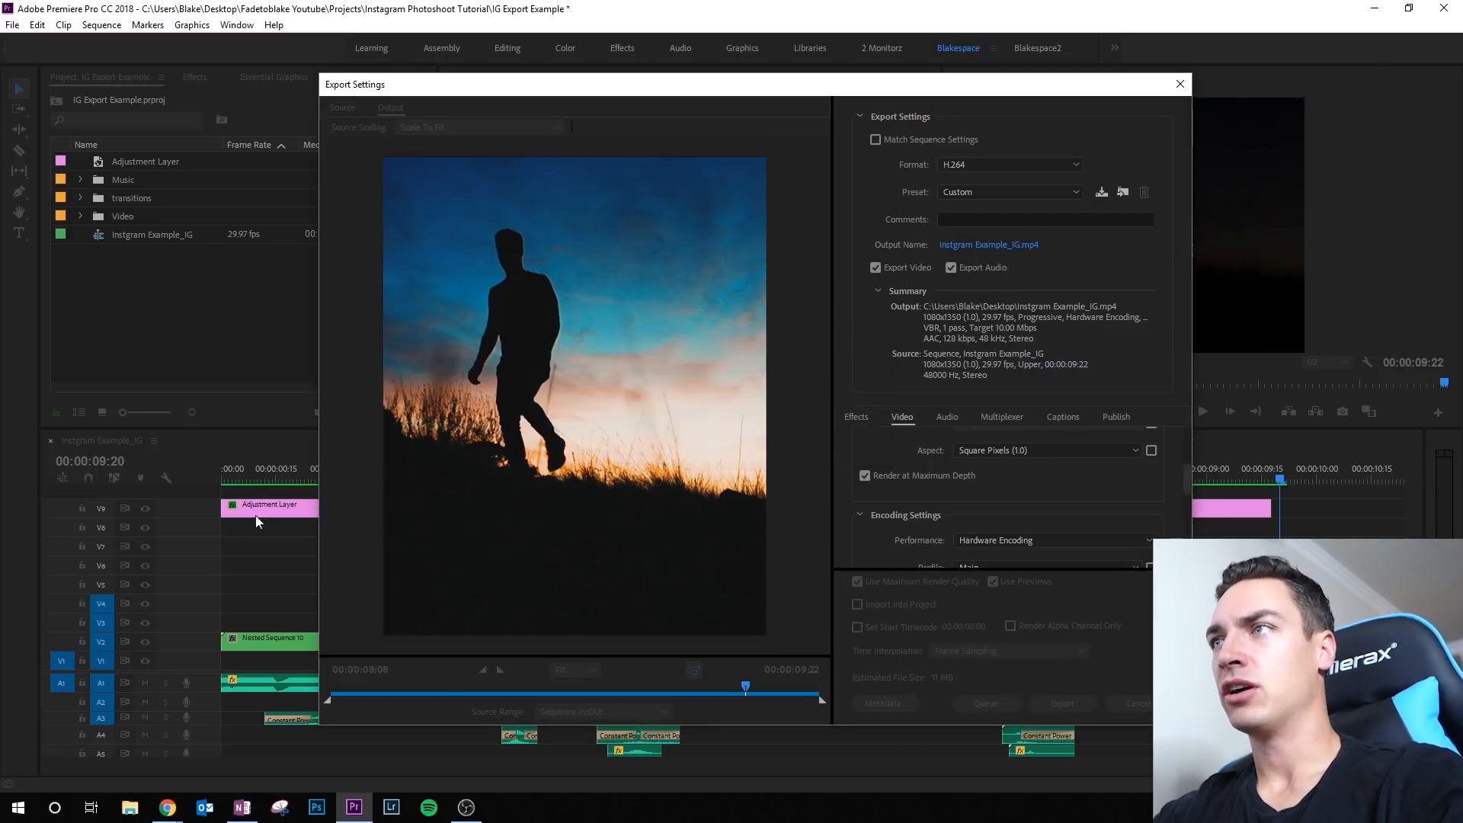
{"action": "left_click", "coordinate": [1062, 702]}
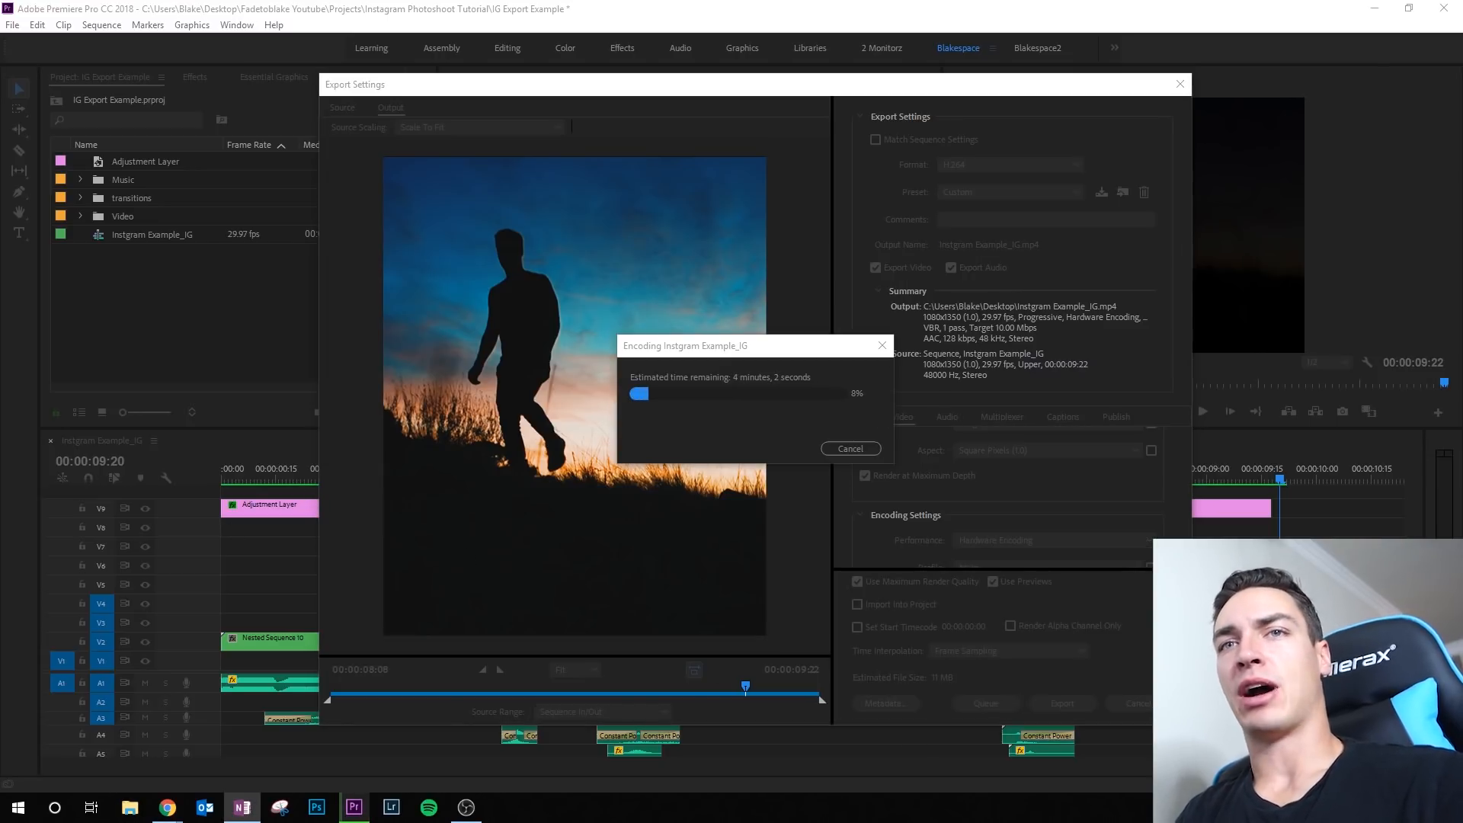